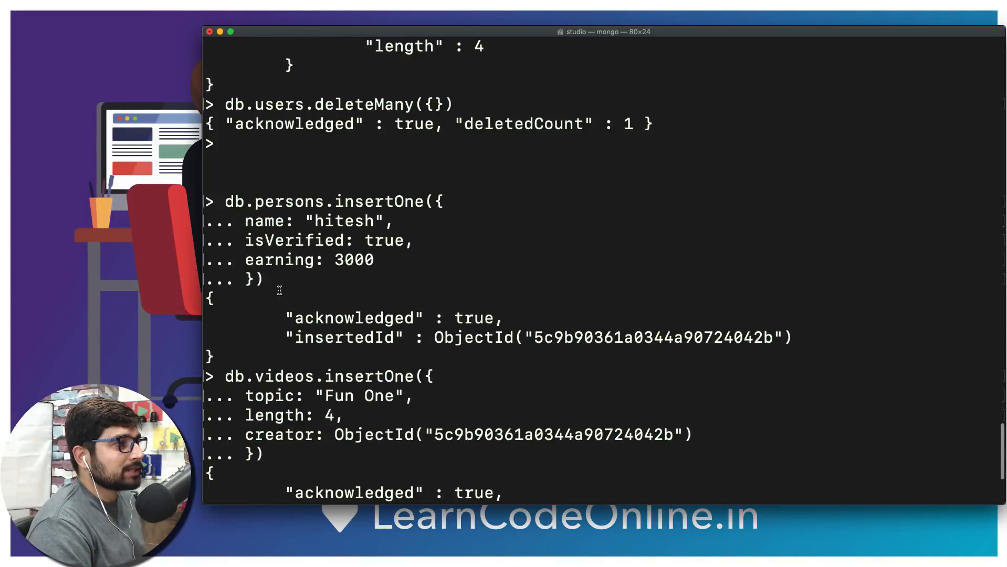
mouse_move(285, 200)
text(db.videos.findOne())
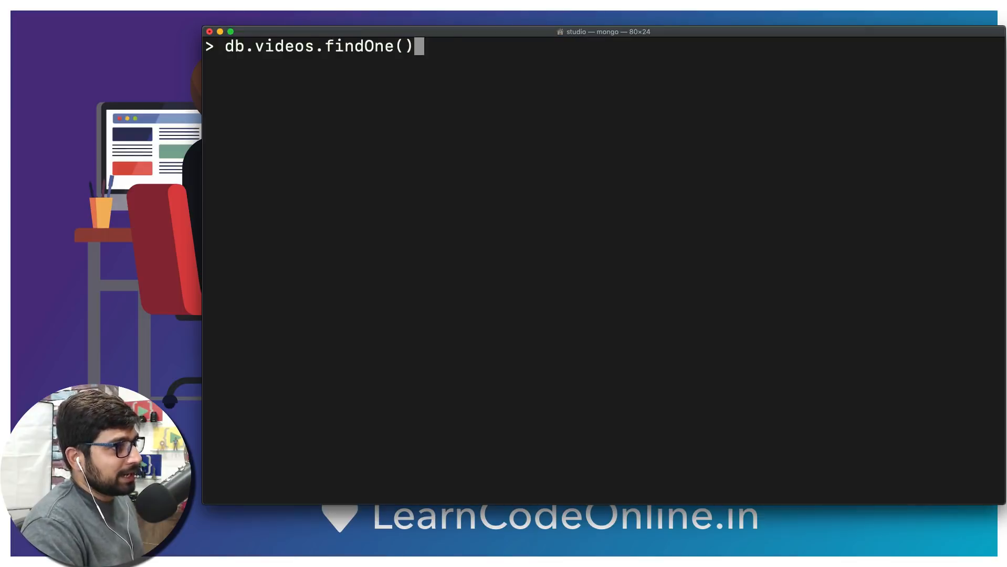
Run db.videos.findOne() then .creator to print the creator ObjectId 5c9b90361a0344a90724042b
key(Return)
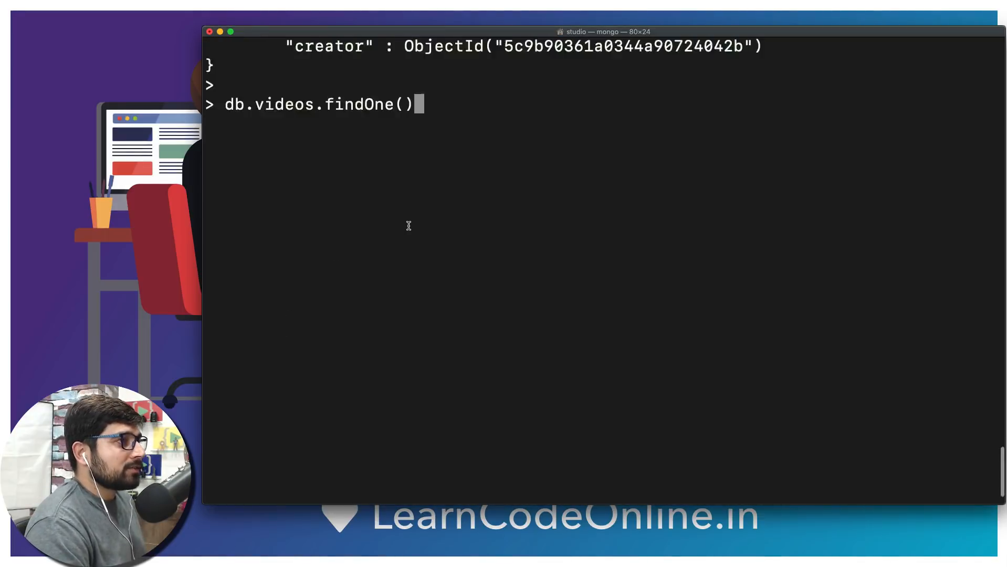
key(Return)
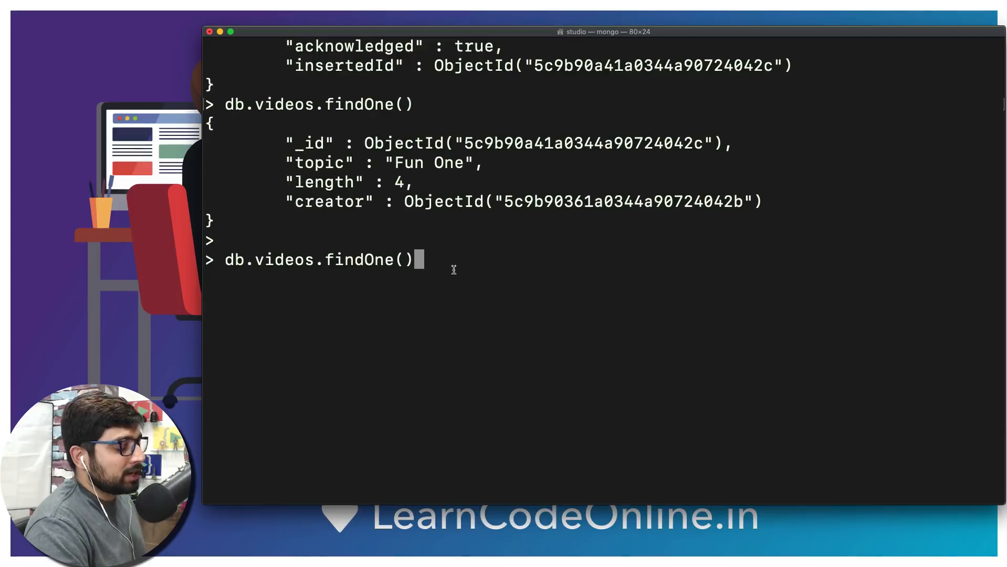
text(.)
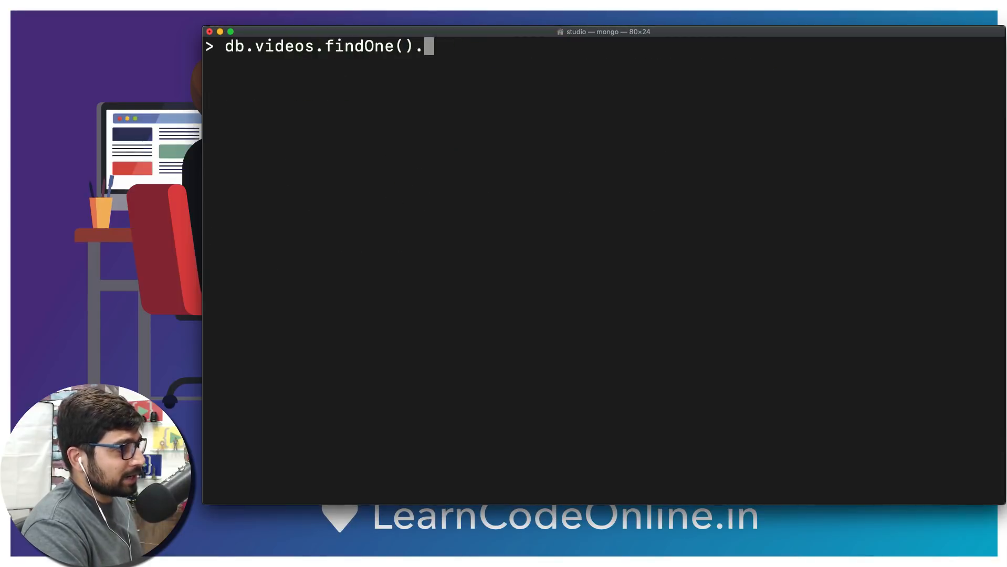
text(creator)
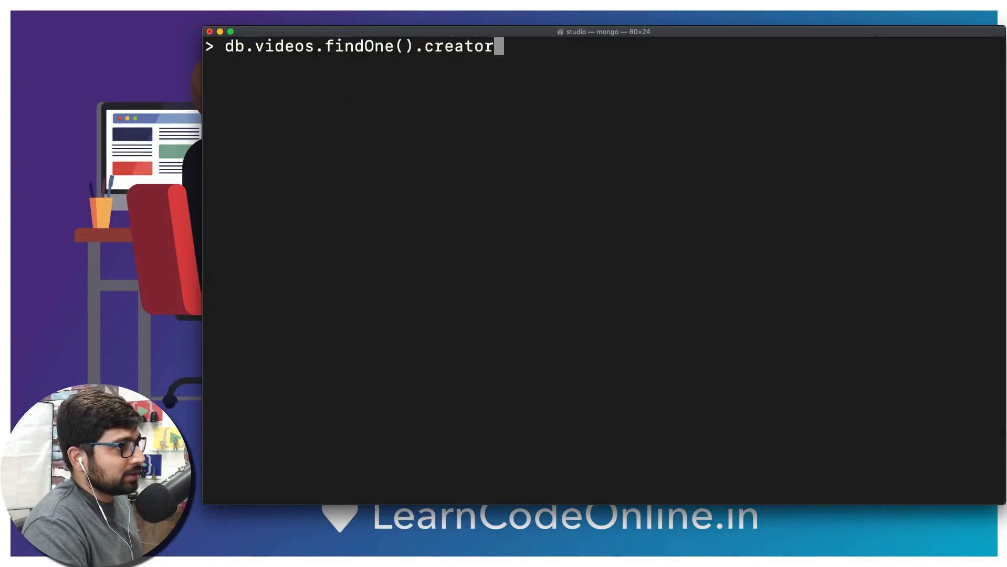
key(Return)
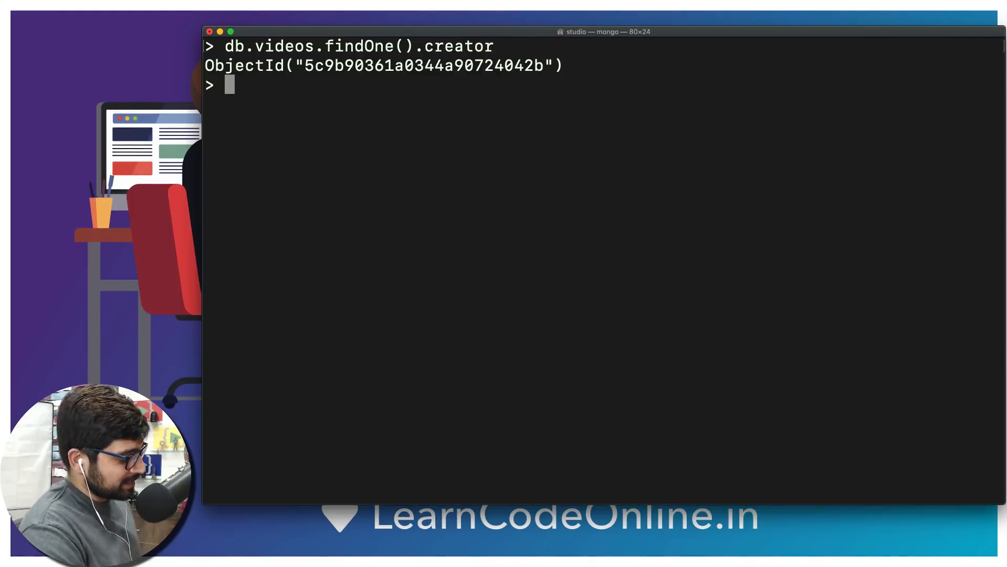
text(var)
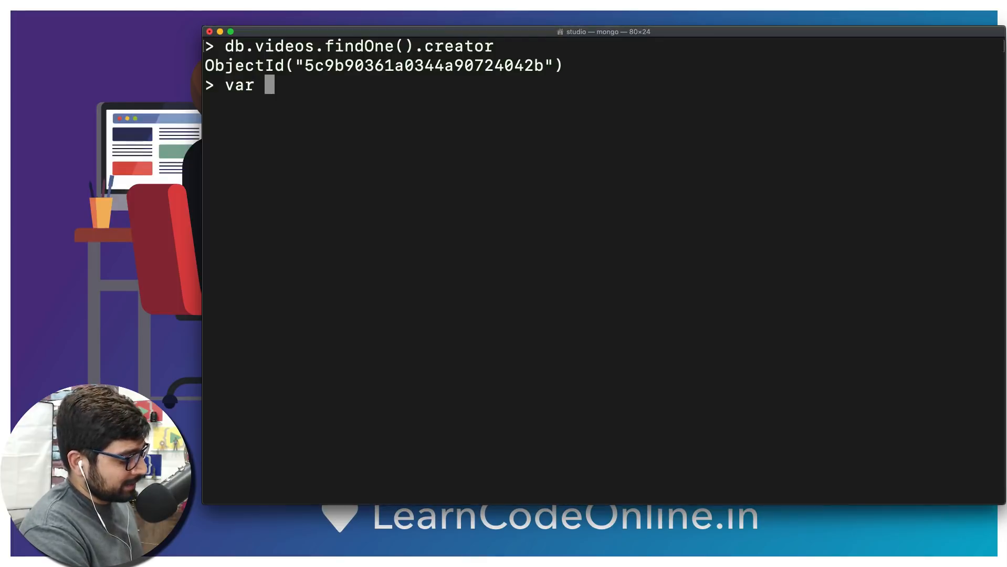
Store db.videos.findOne().creator in the variable videouid
text(video)
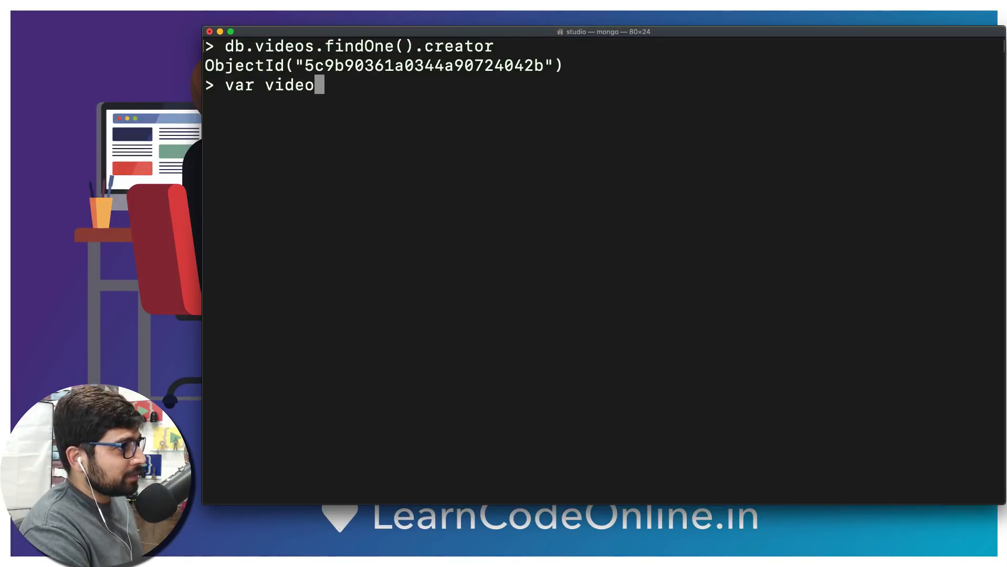
text(uid =)
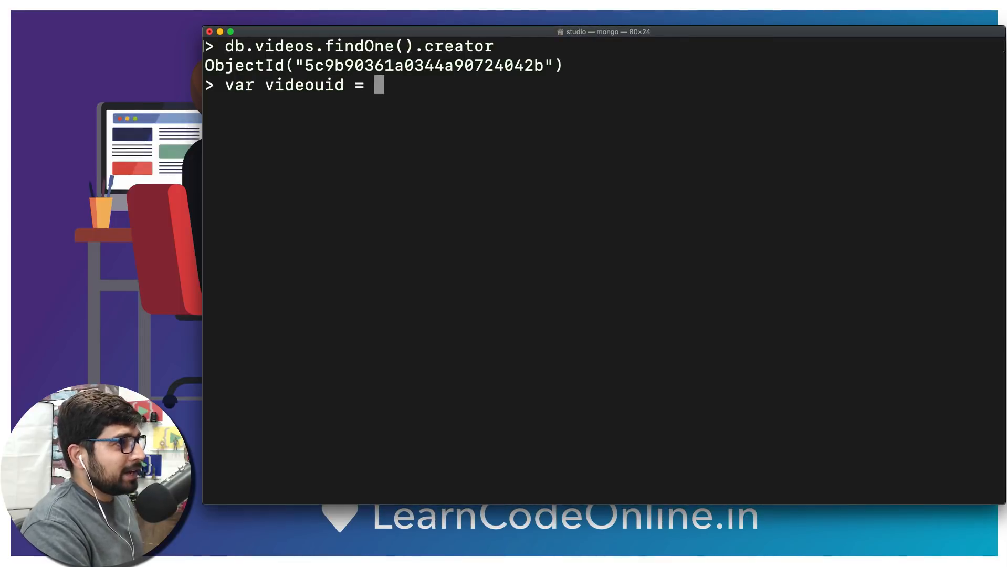
text(db)
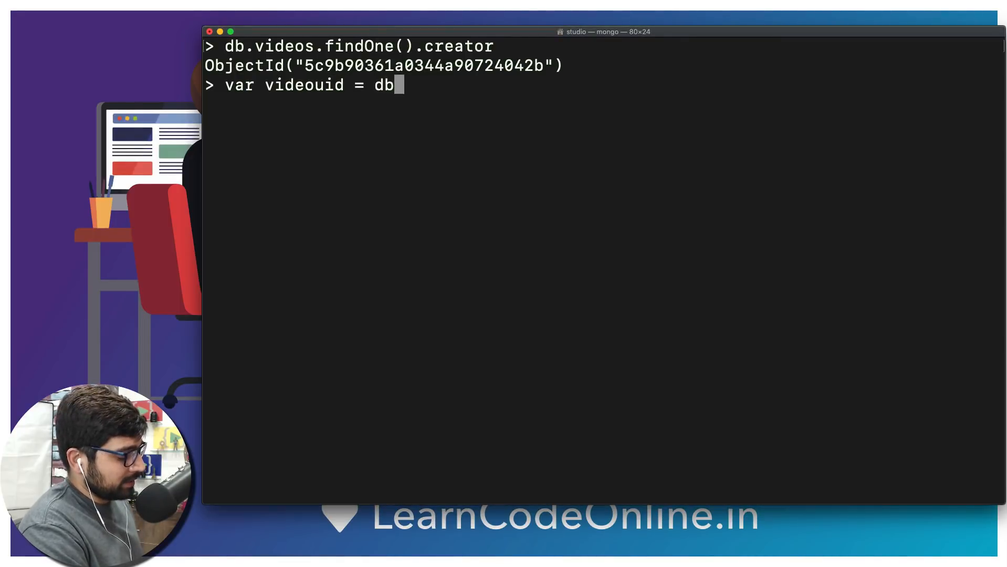
text(.videos)
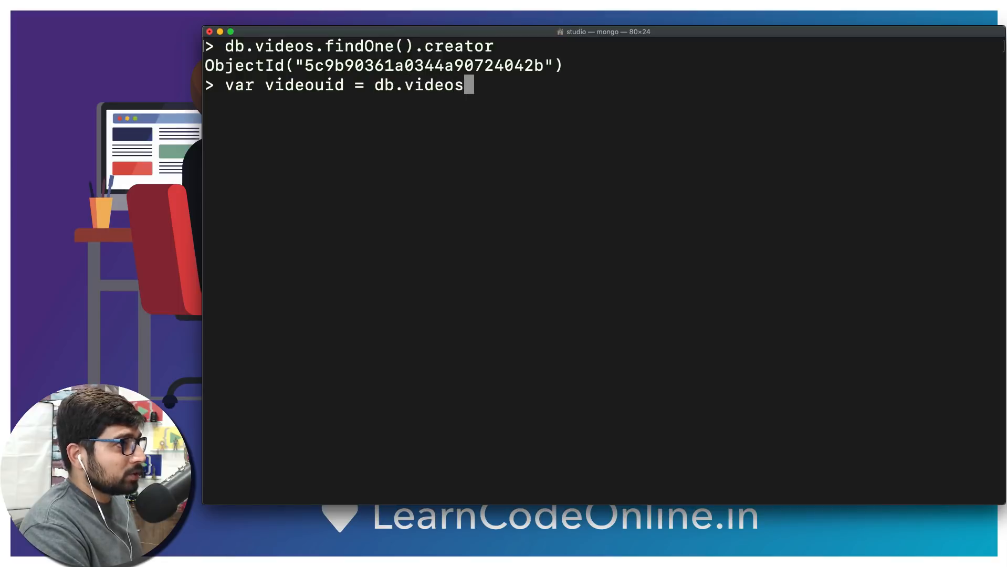
text(.find)
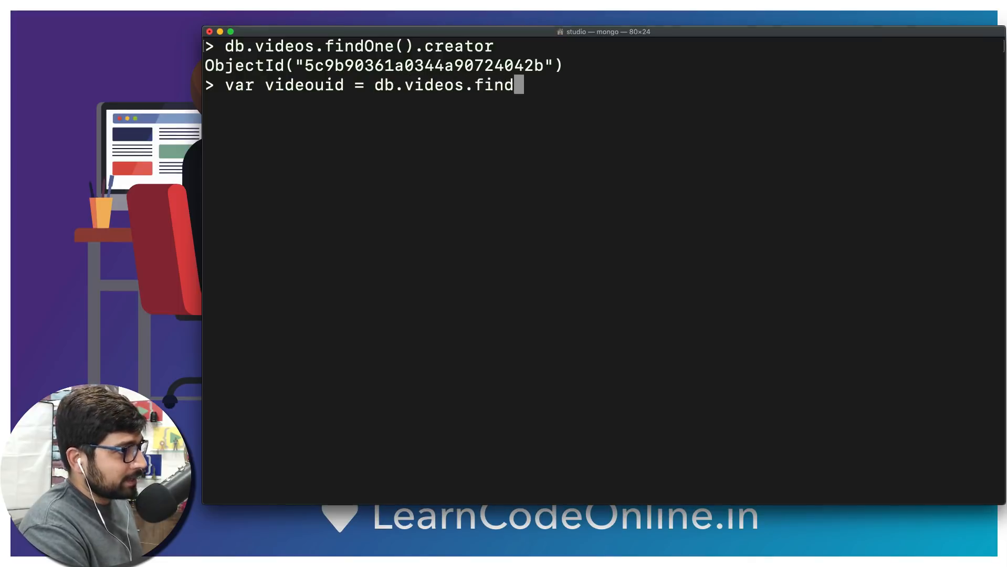
text(One)
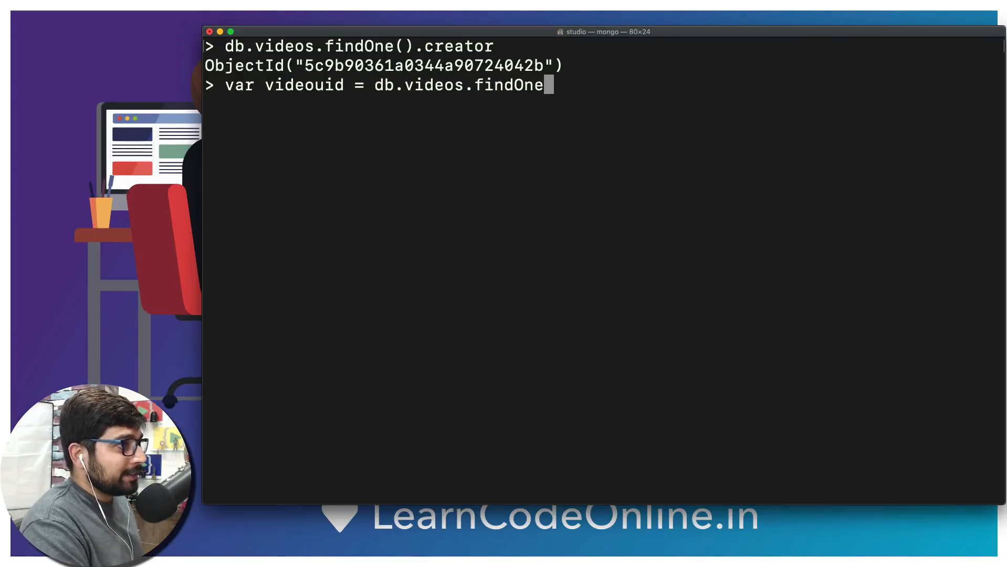
text(())
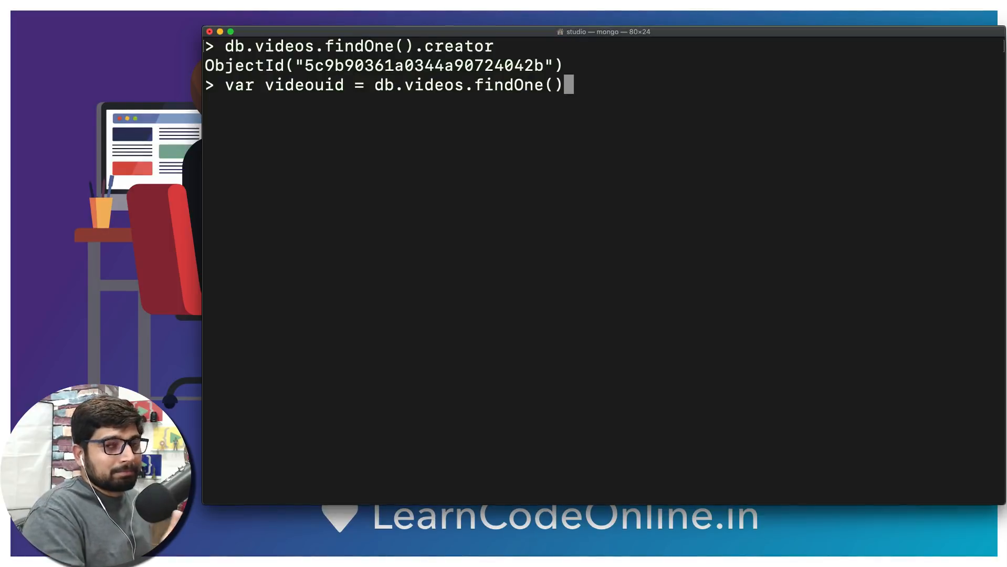
text(.c)
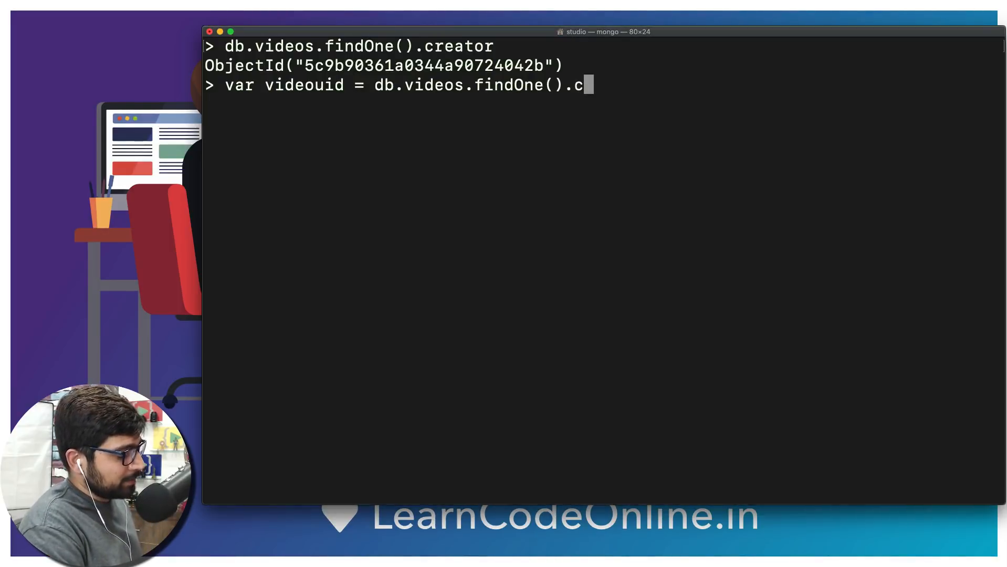
text(reator)
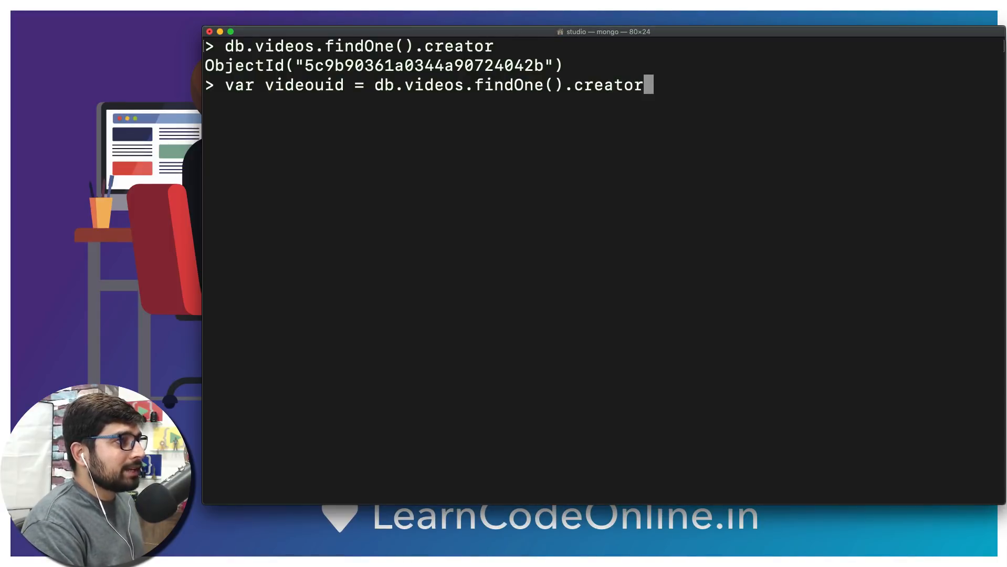
key(Return)
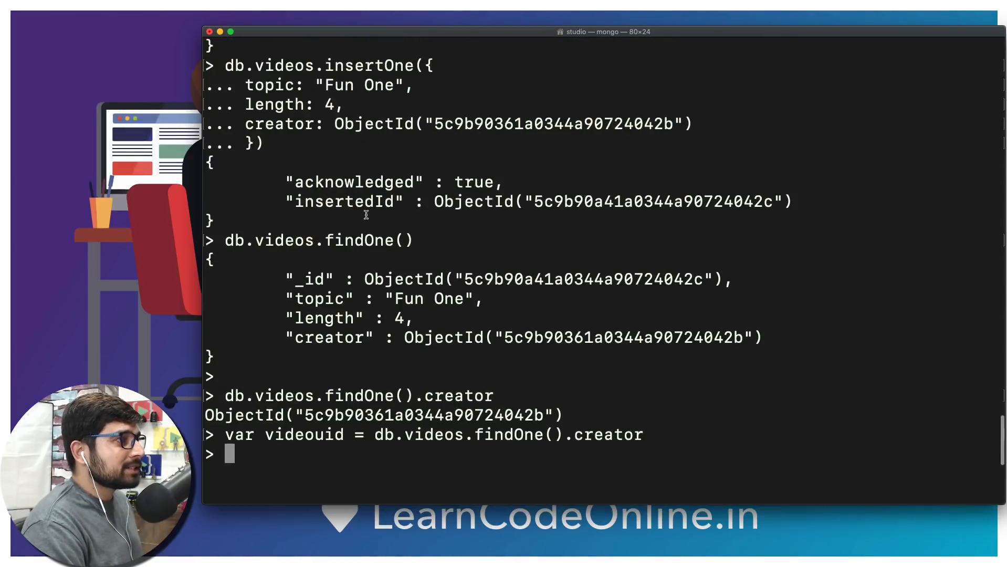
Query db.persons.findOne({_id: videouid}) to fetch the creator hitesh, verified, earning 3000
scroll(up, 3)
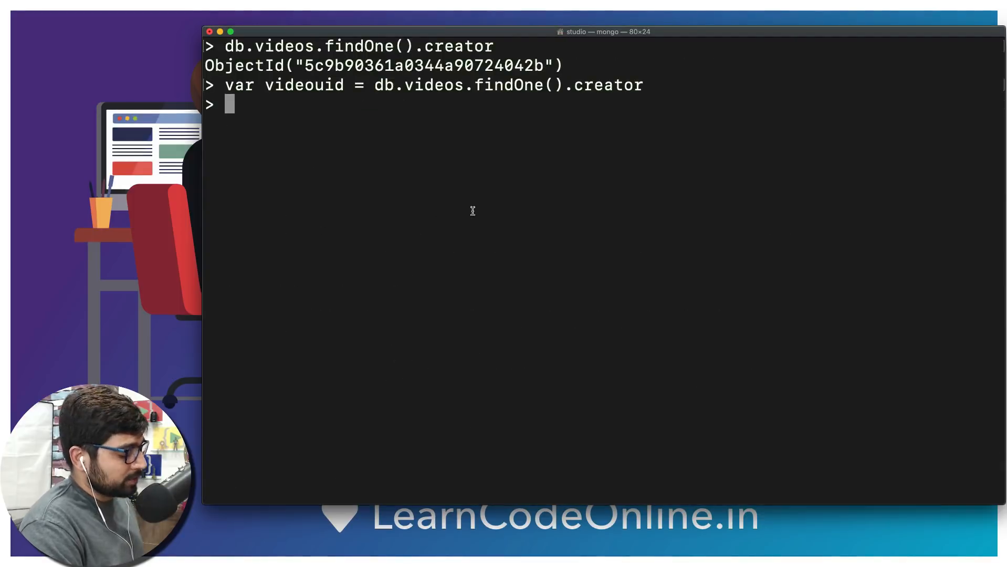
text(db)
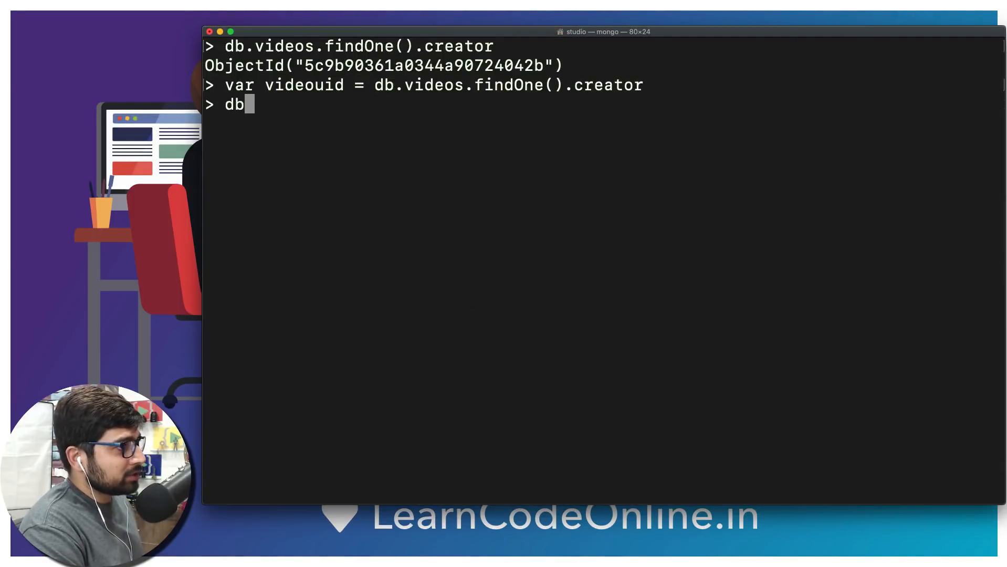
text(.)
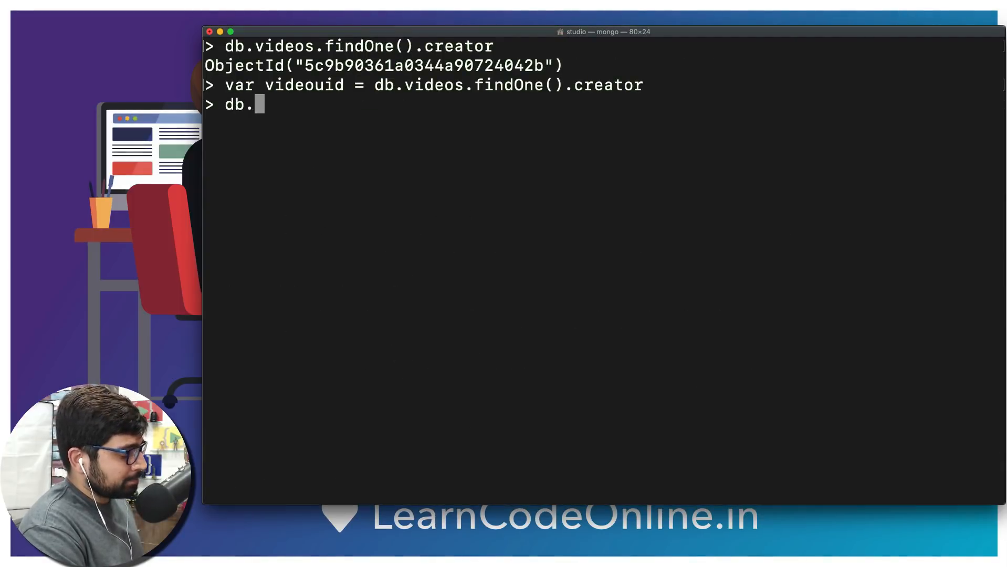
text(person)
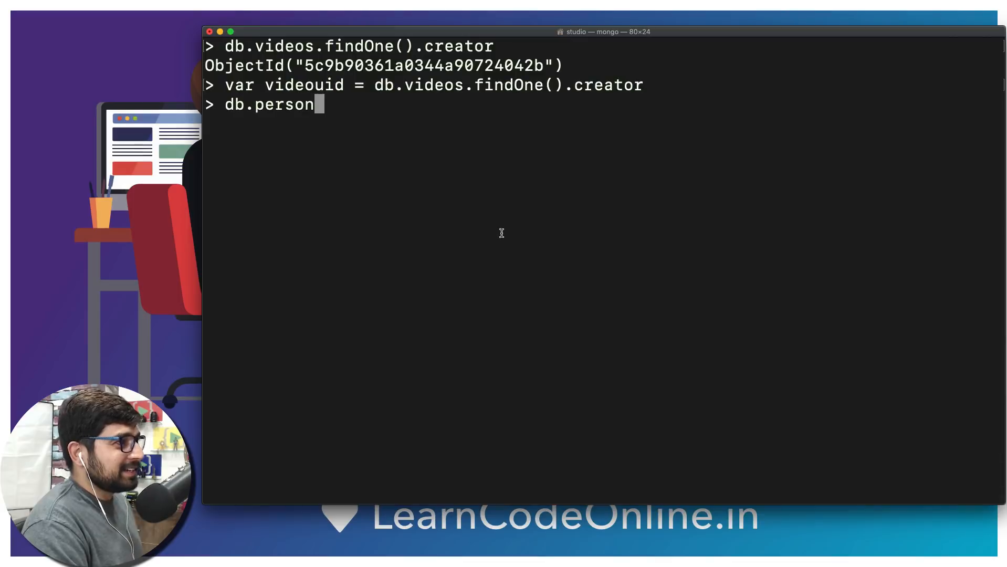
text(s)
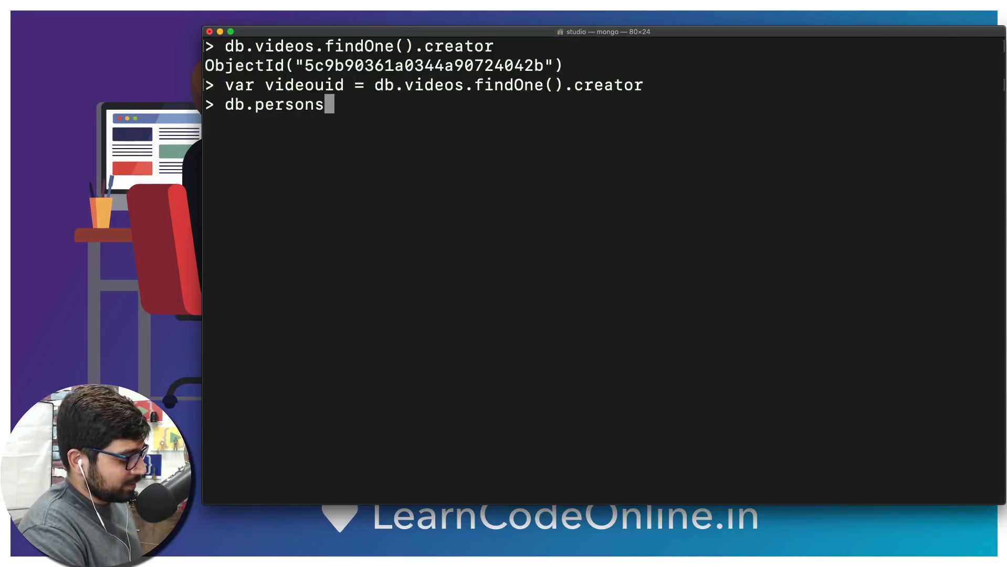
text(.findO)
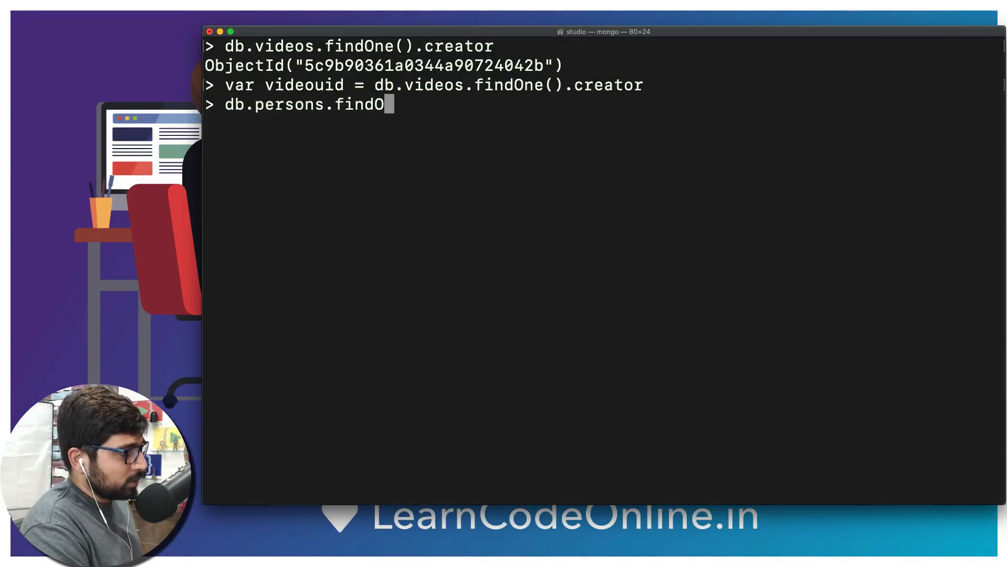
text(ne()
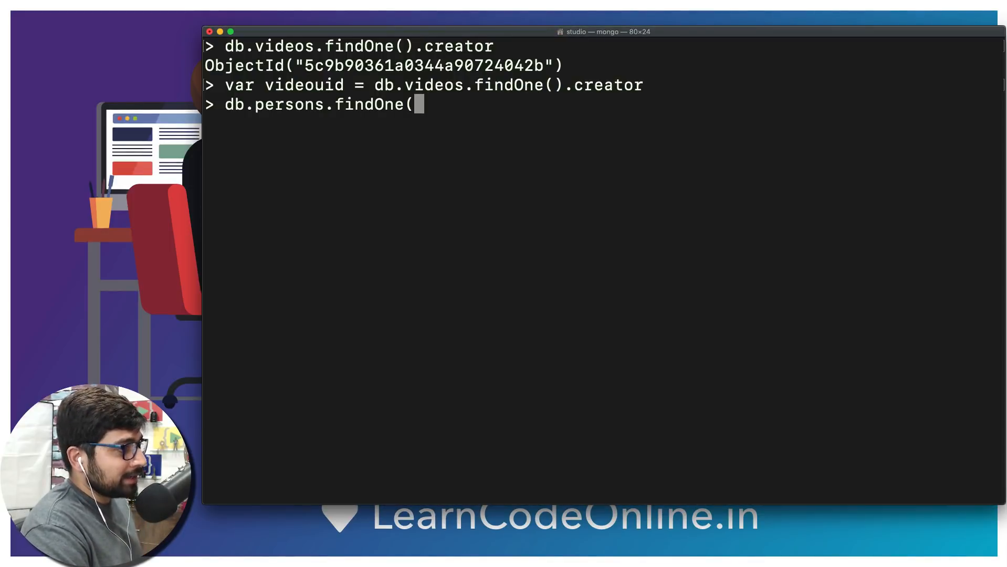
text({)
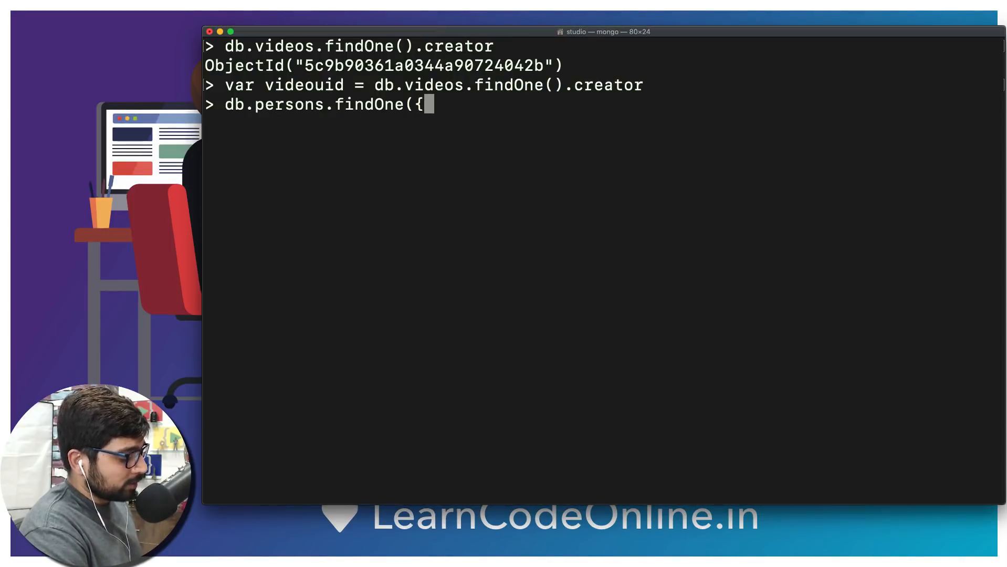
text(_id)
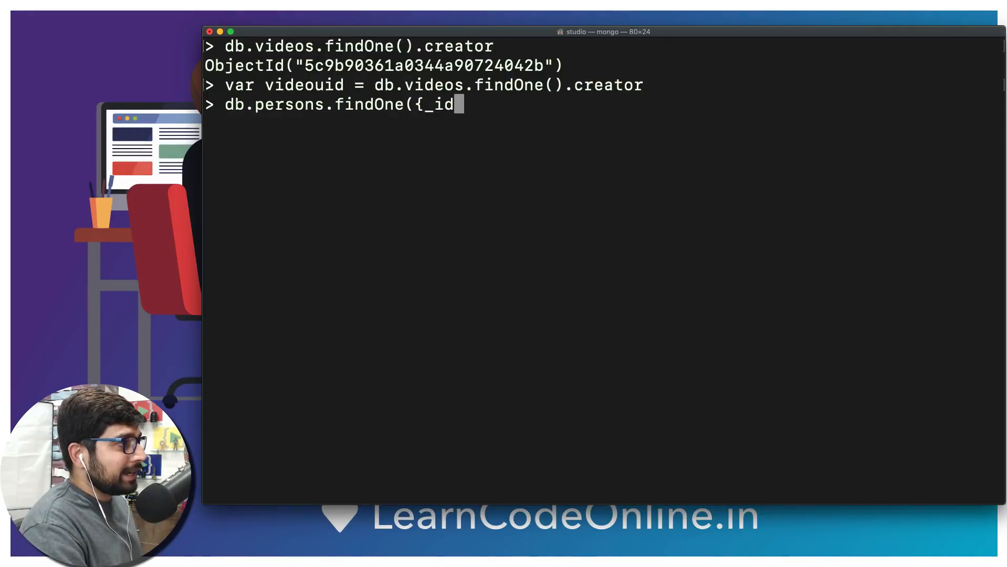
text(: v)
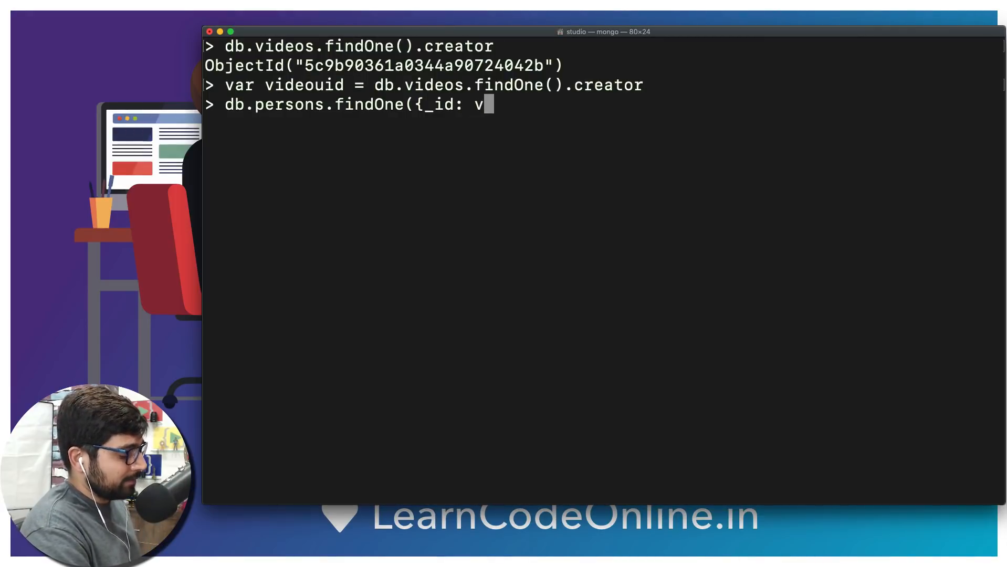
text(ideou)
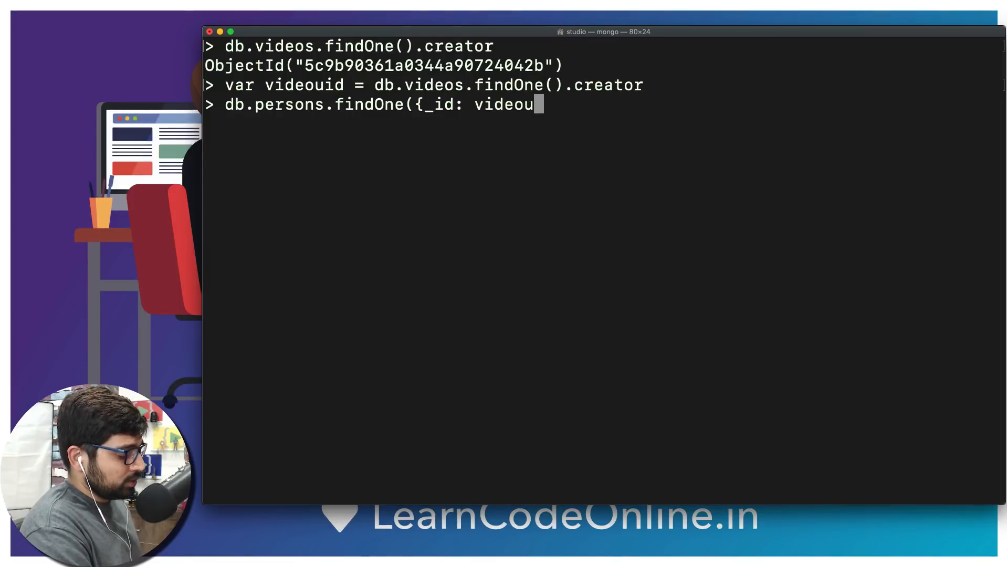
text(id)
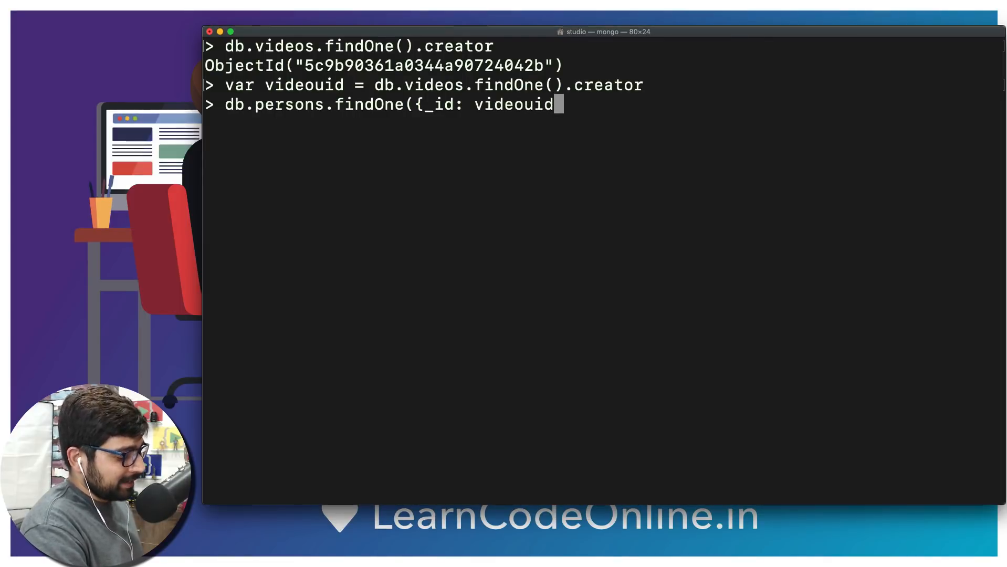
text(})
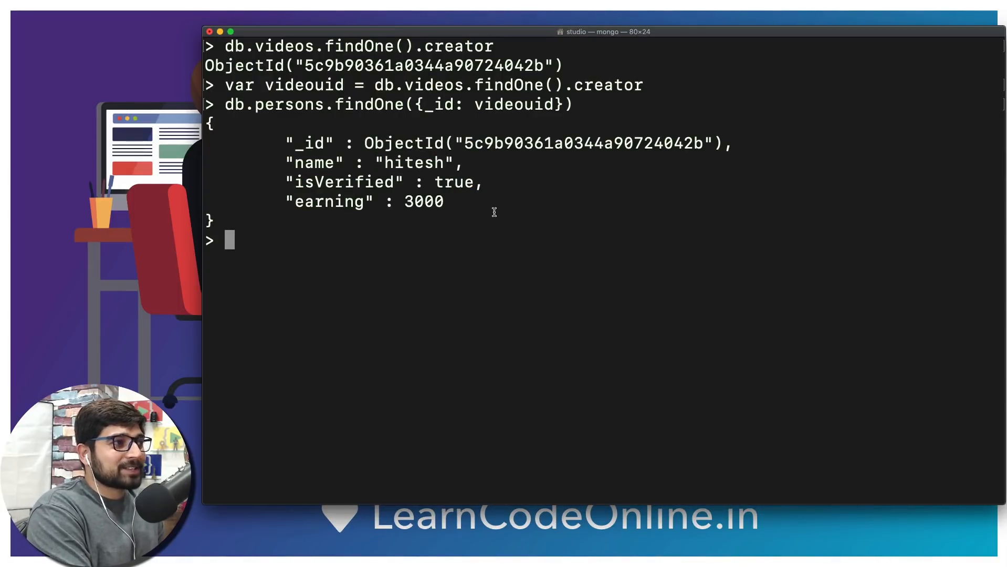
double_click(292, 104)
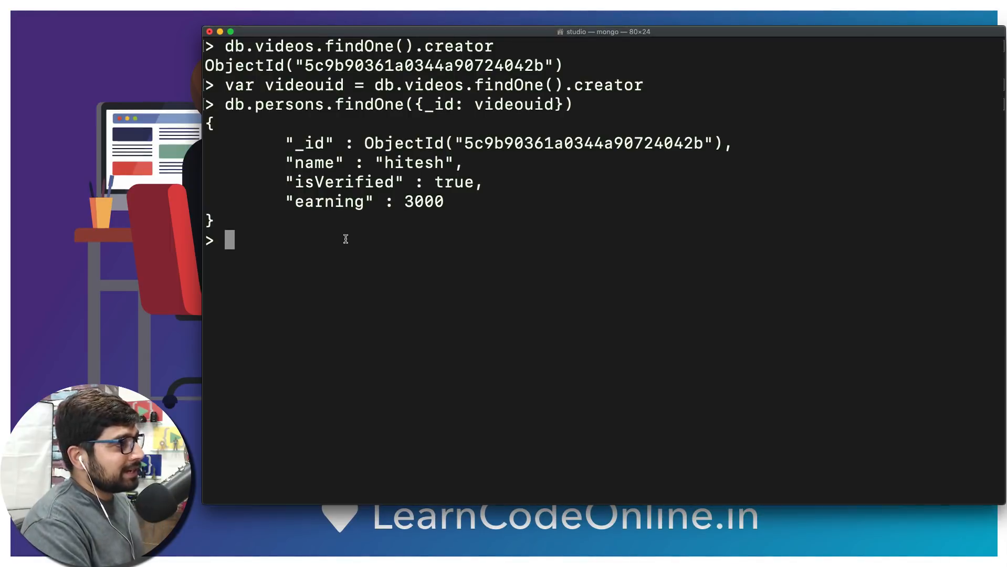
text(db)
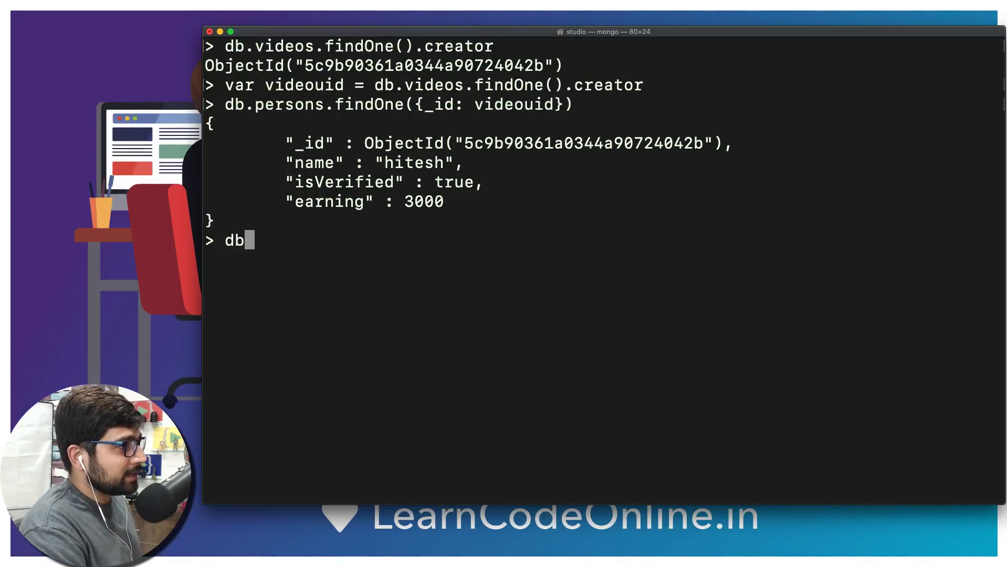
Run db.users.deleteMany({}) and get acknowledged true with deletedCount 0
text(.users)
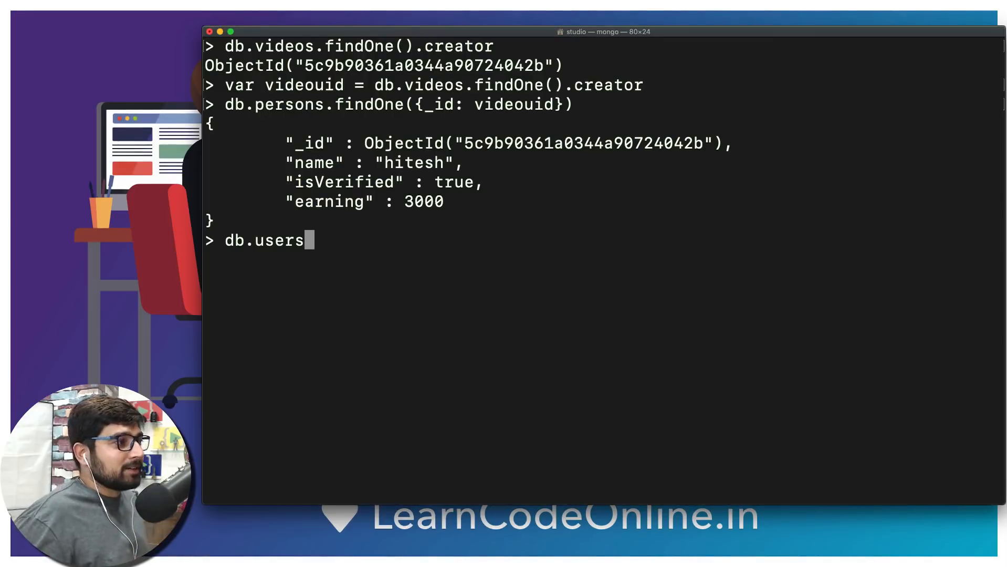
text(.)
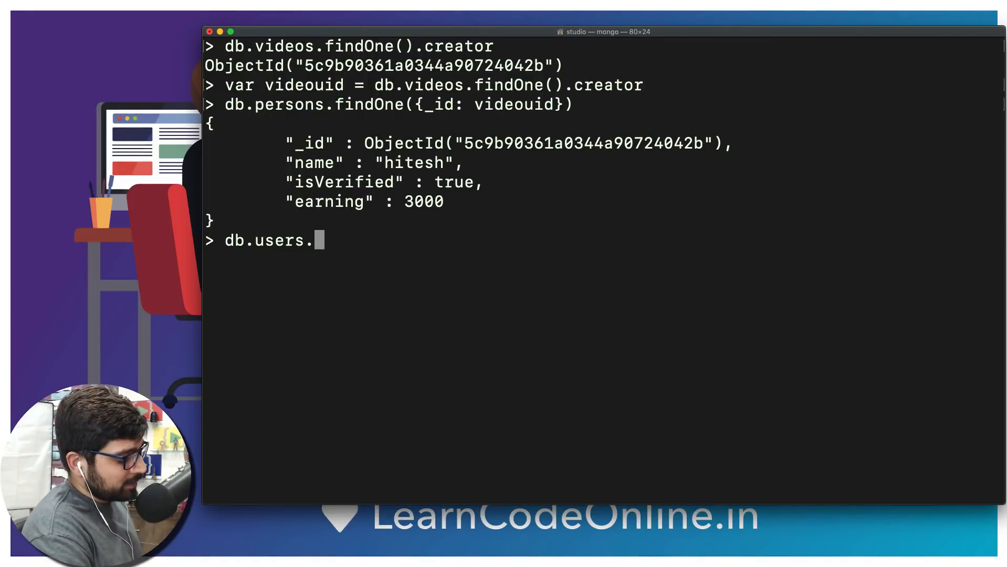
text(ib)
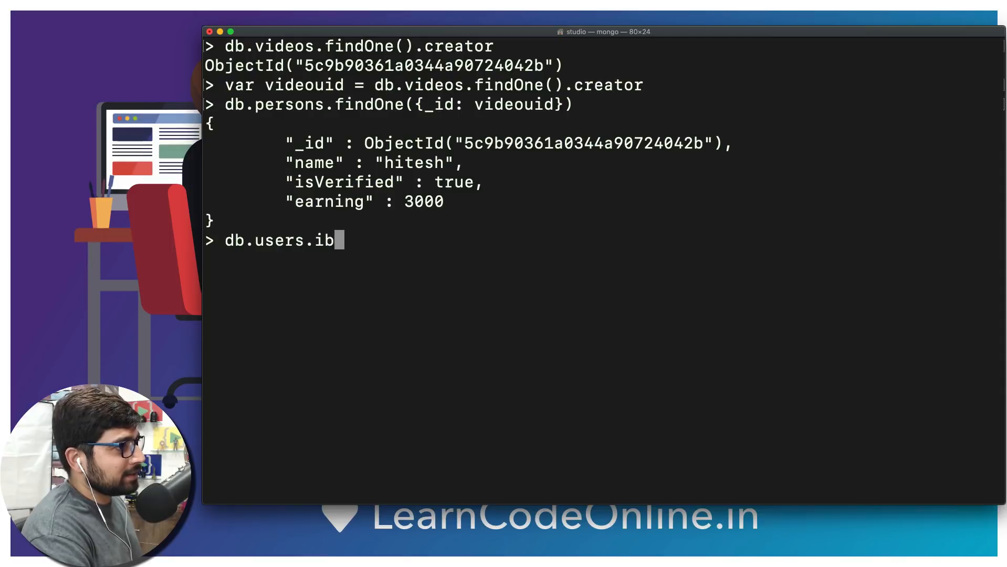
text(ns)
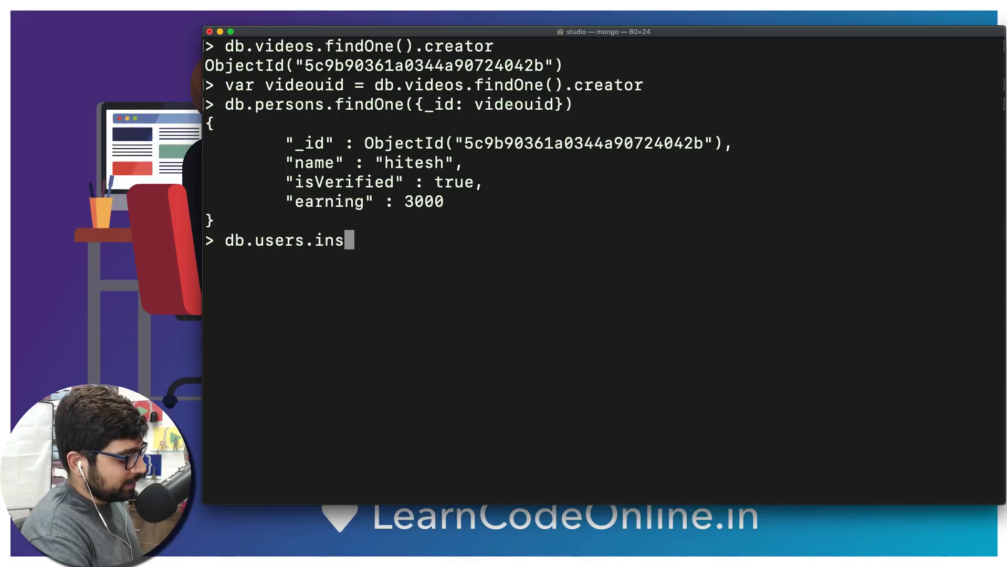
text(ertOne()
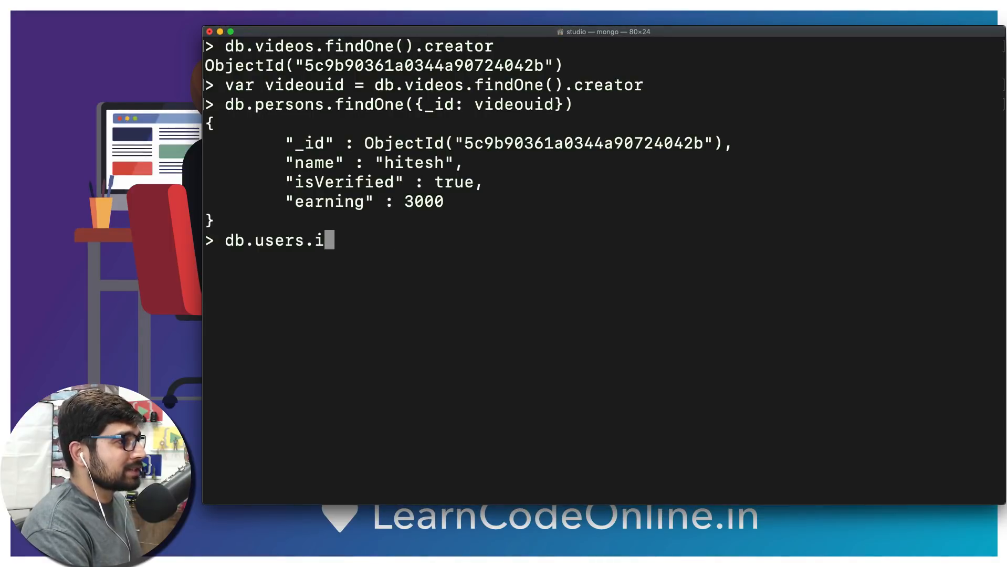
text(elet)
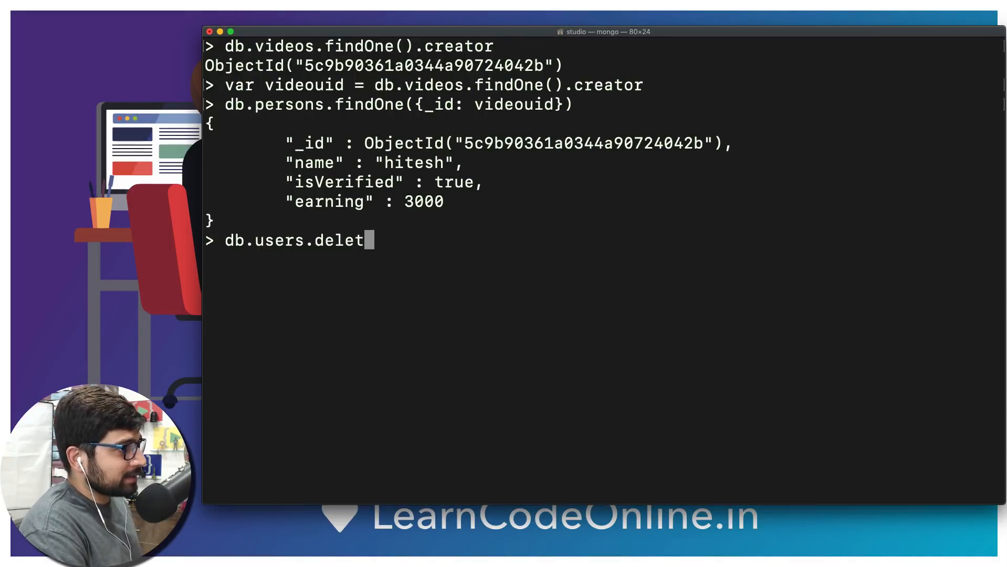
text(Many)
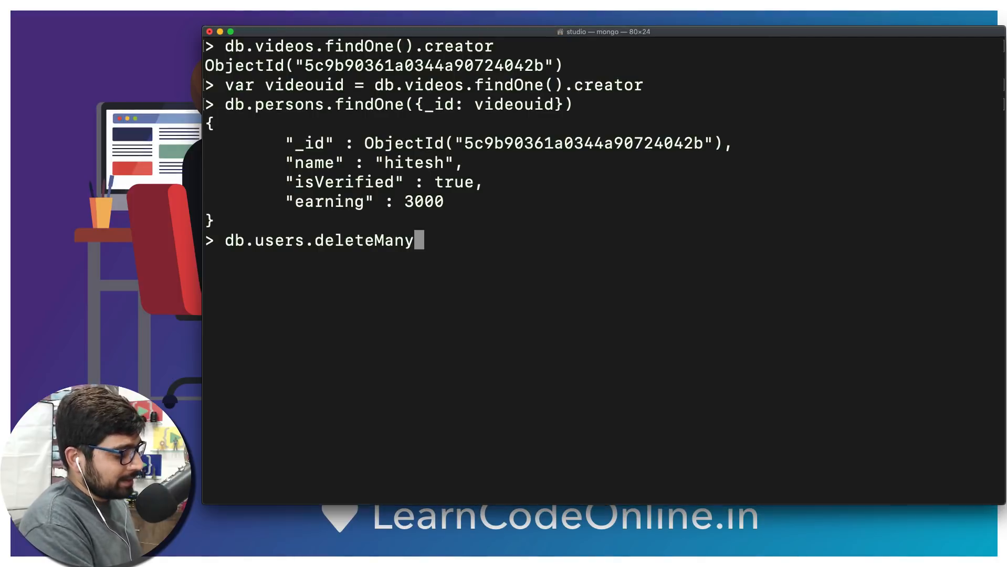
text(({}))
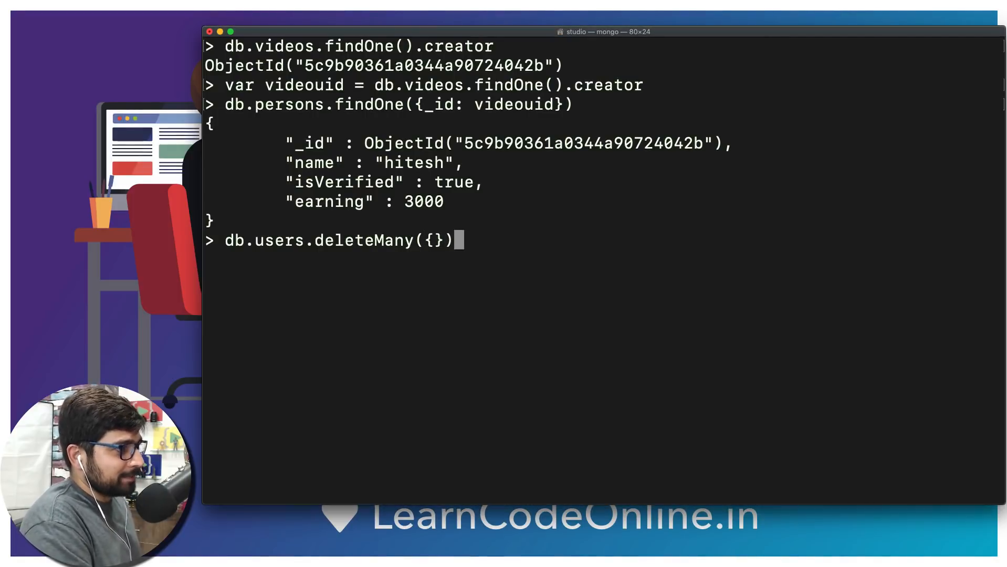
key(Return)
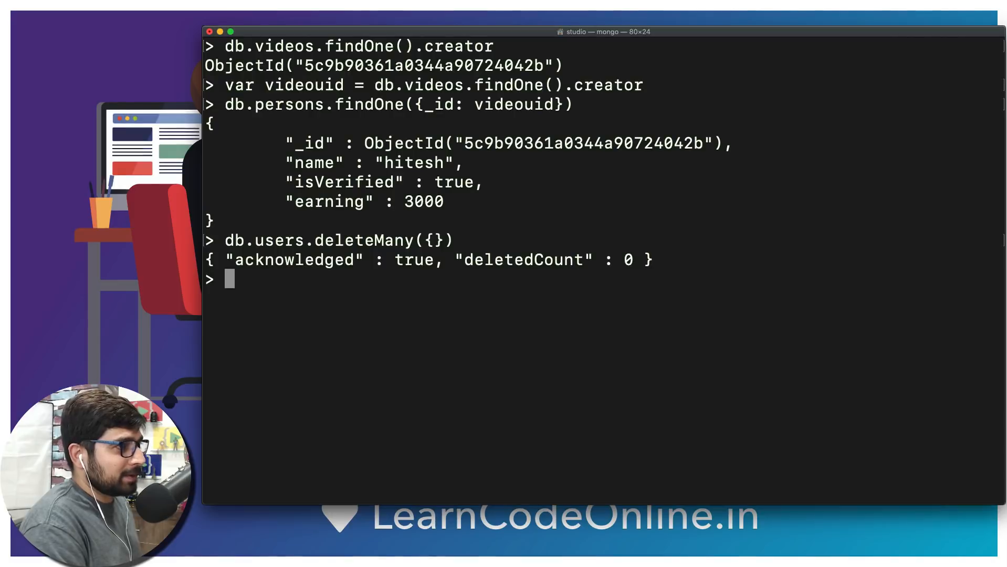
Replace the retyped delete with db.users.insertOne({ and continue the document on a new line
text(db.users.deleteMany({})
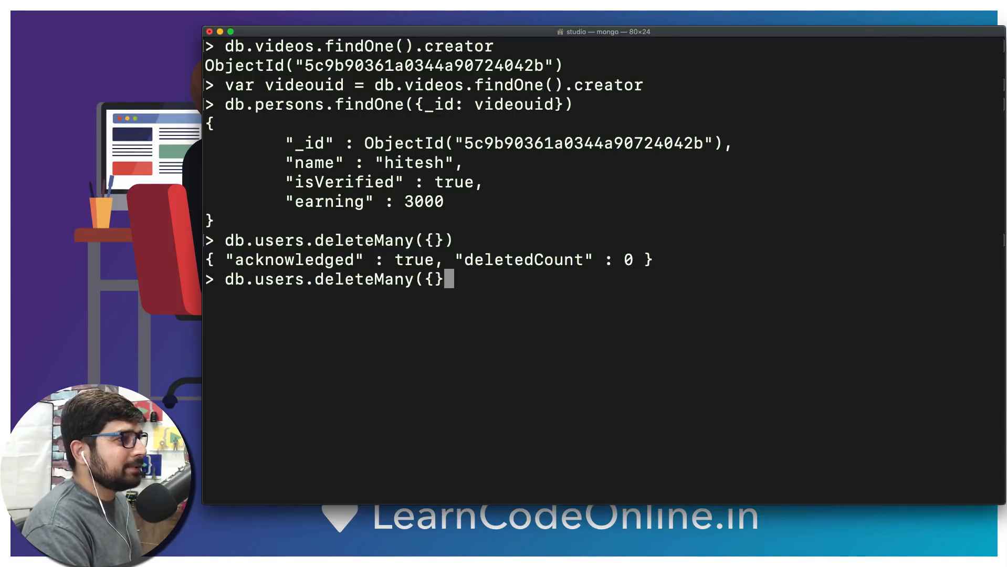
key(Backspace)
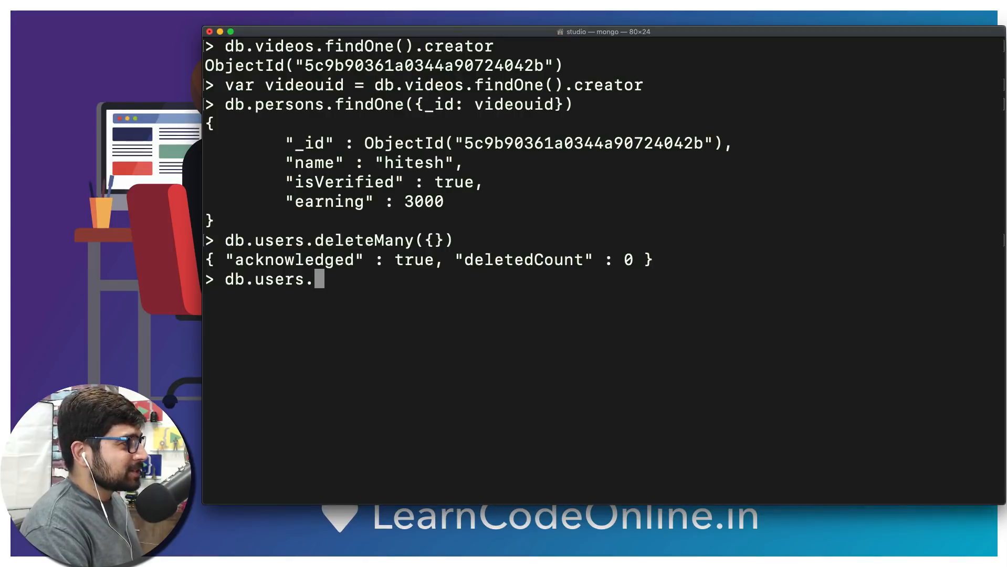
text(insertO)
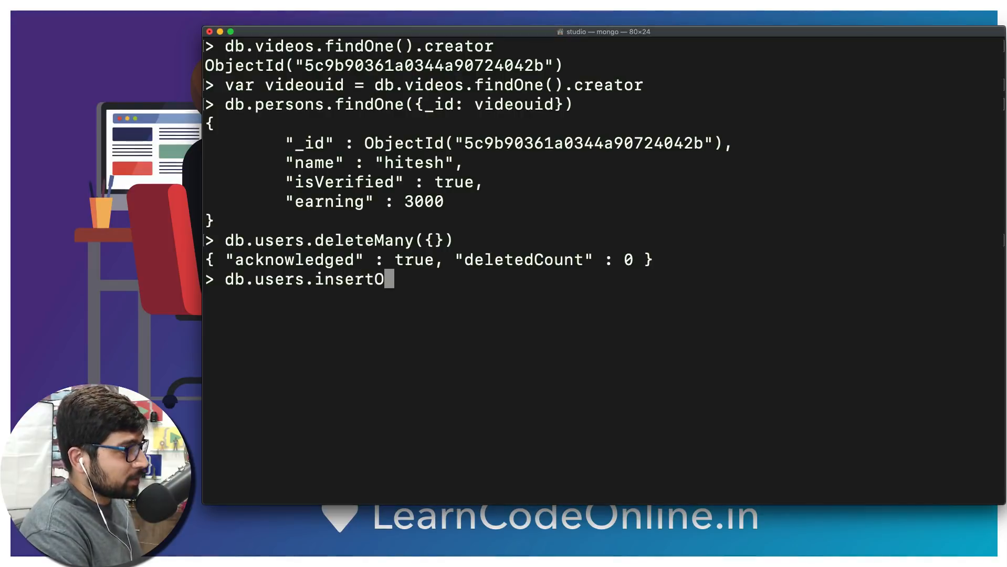
text(ne({)
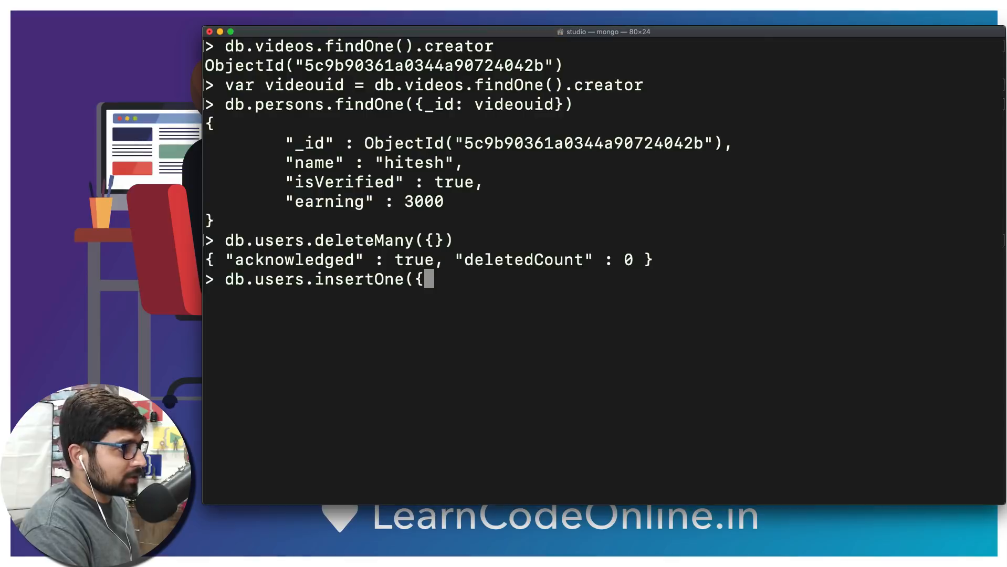
key(Return)
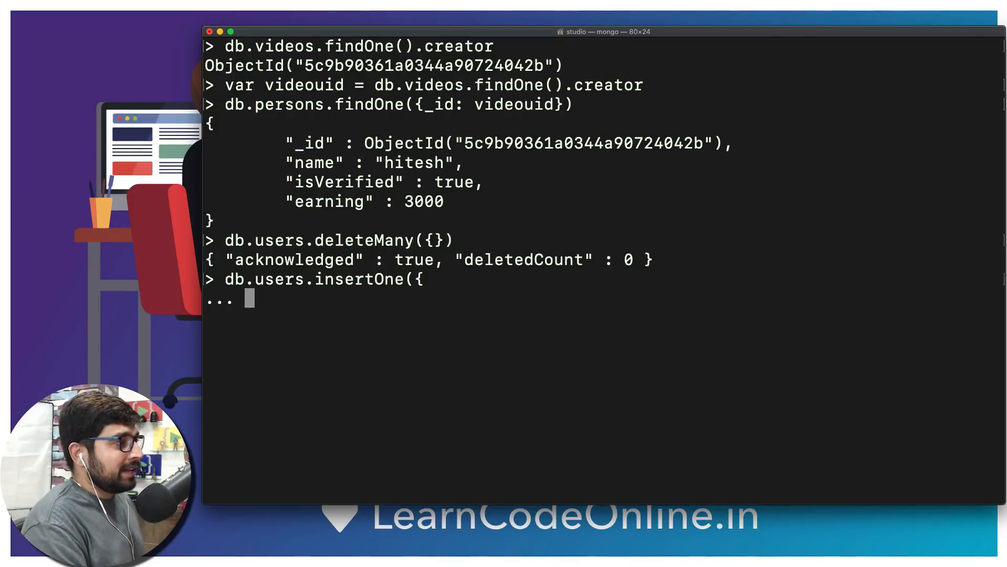
Add name "hitesh", isVerified: true and begin the video field in the pending document
text(name)
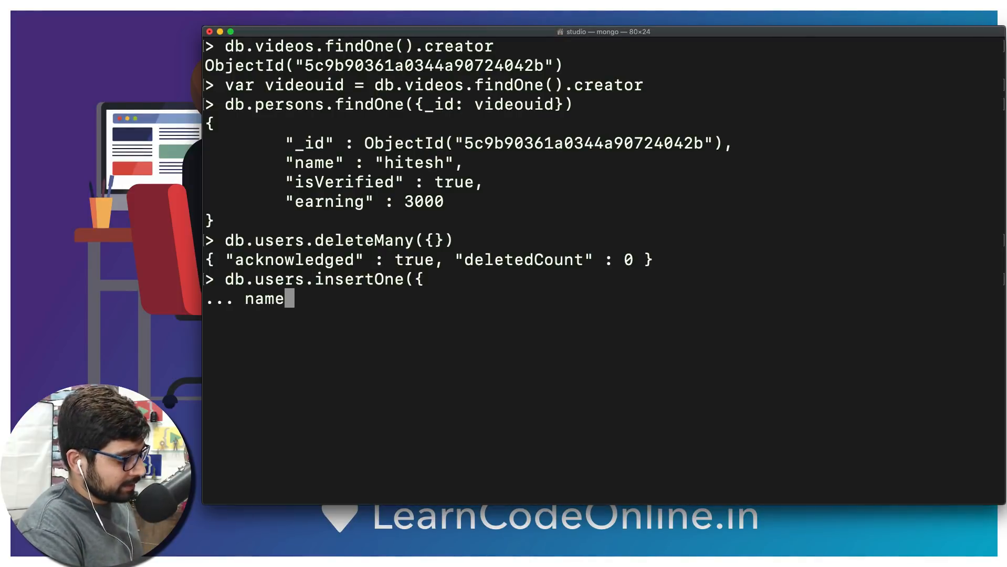
text(: "h)
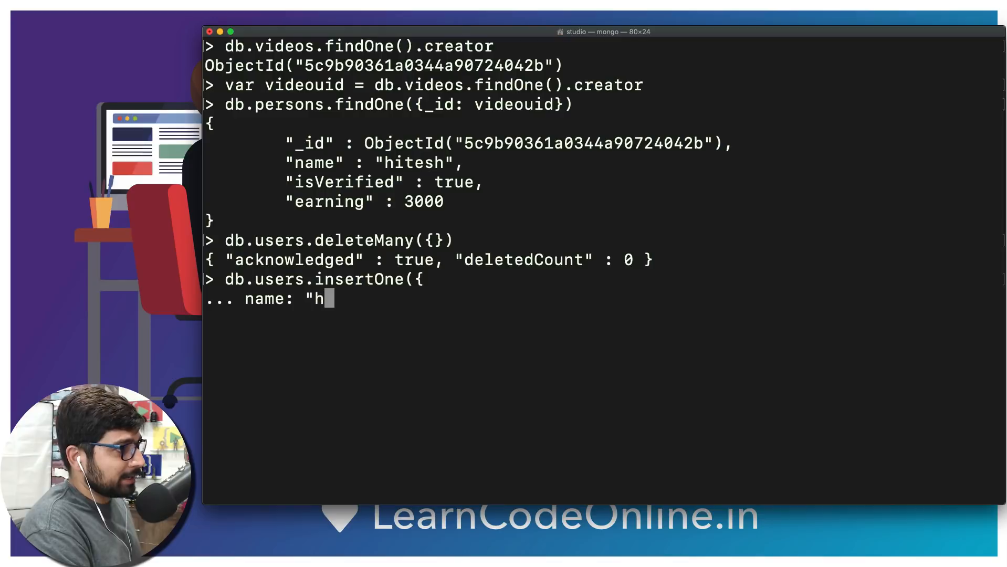
text(itesh",)
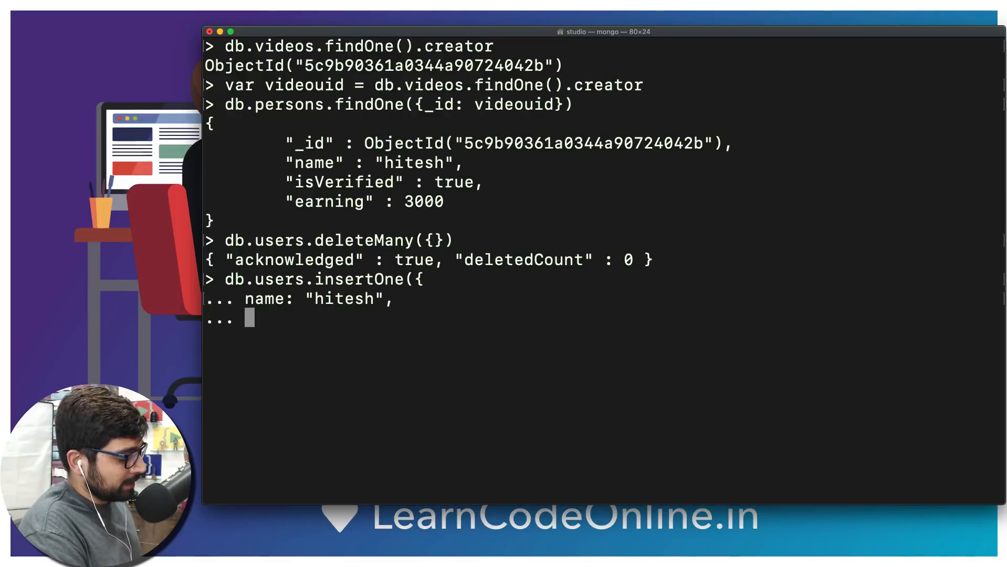
text(isVeri)
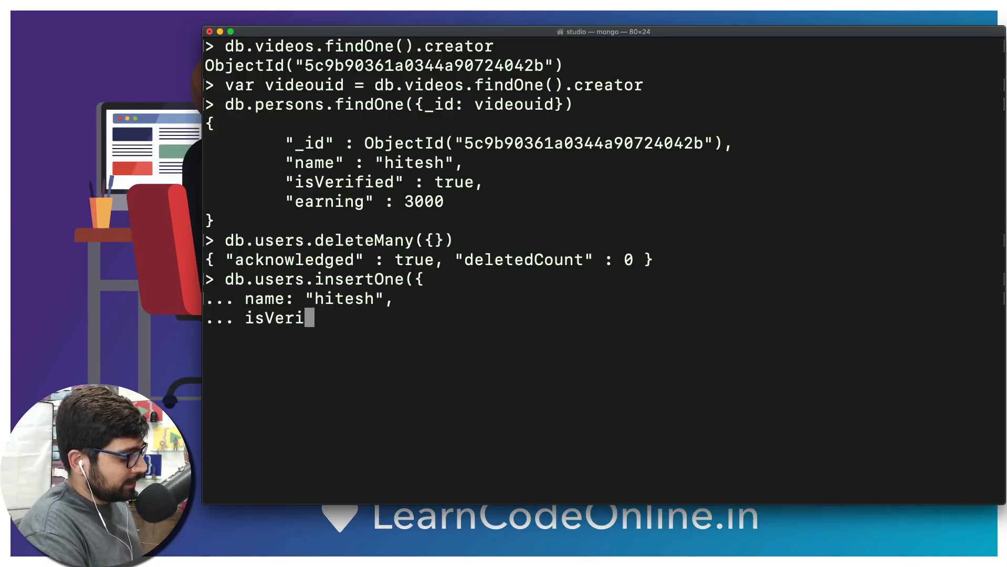
text(fied:)
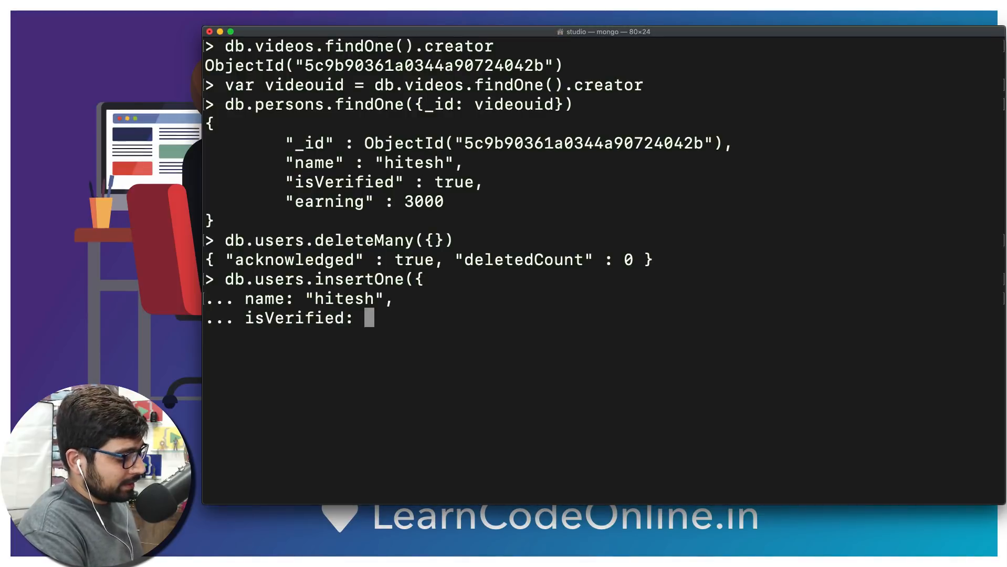
text(true,)
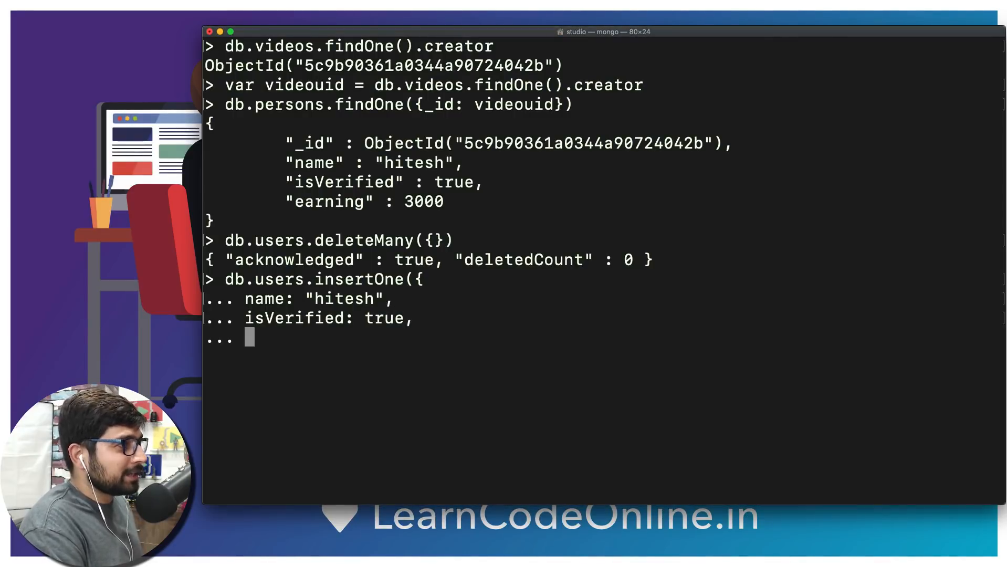
text(vi)
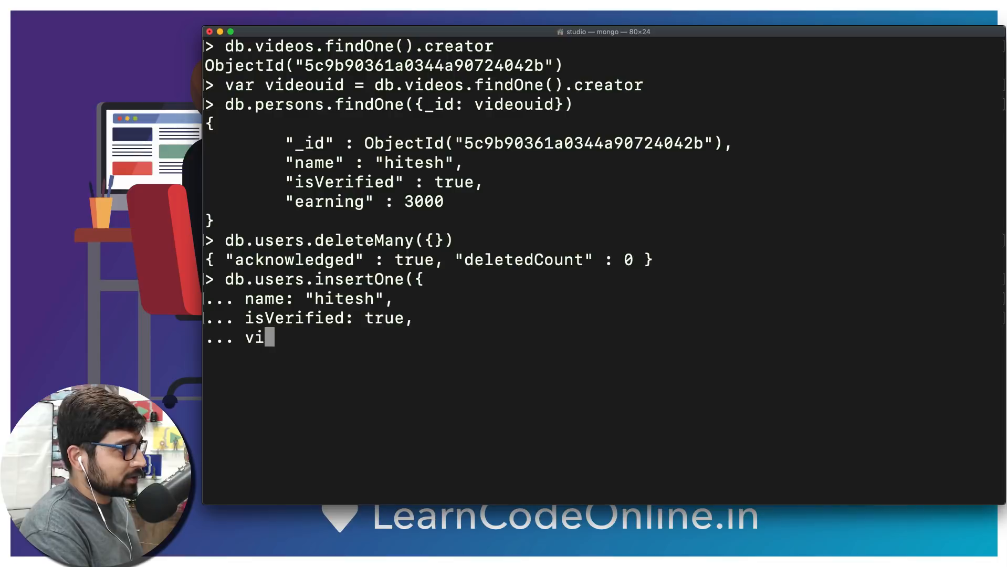
text(deo:)
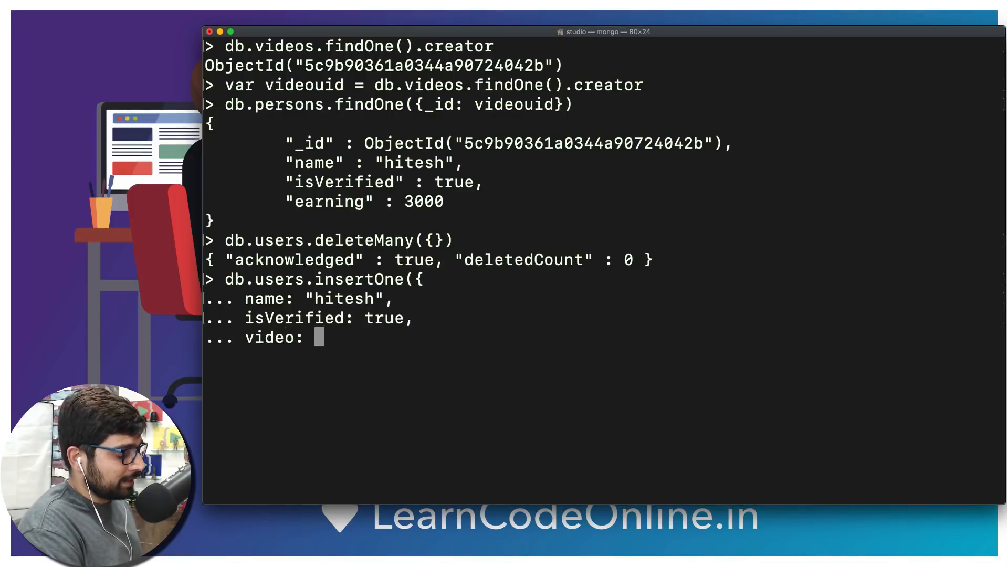
Complete video: ["react native", "Android P"] and insert the user document, acknowledged with an insertedId
text([])
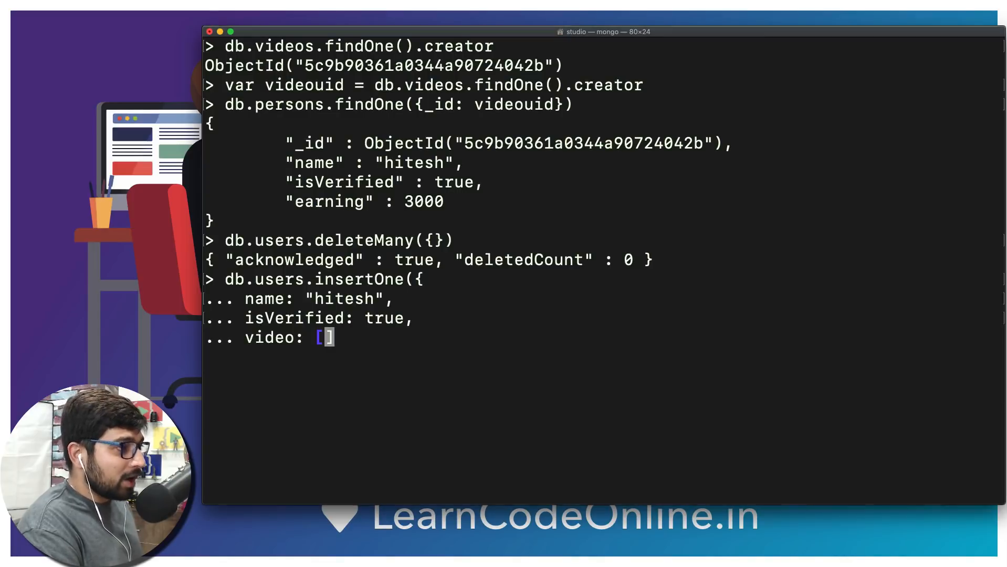
text("",)
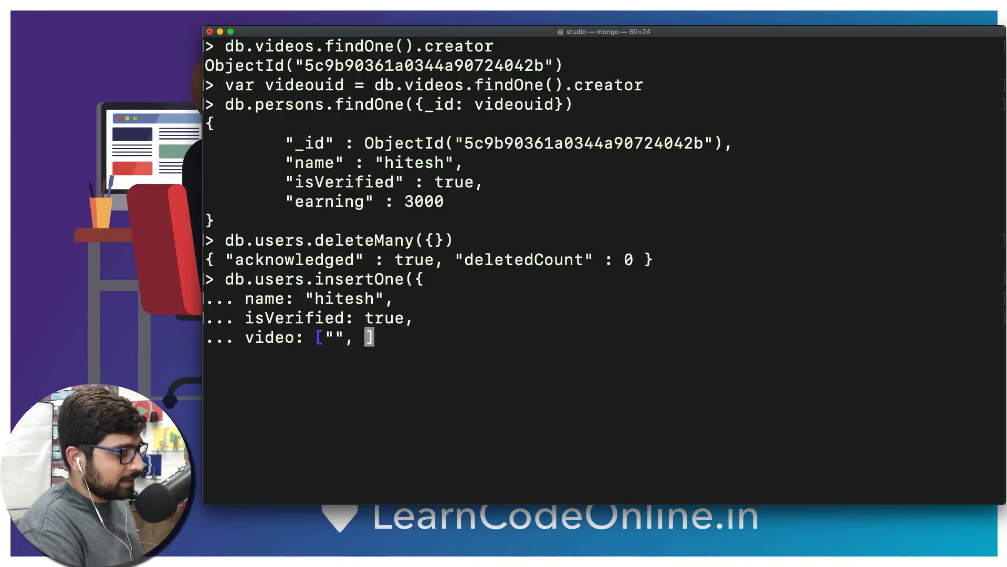
text("")
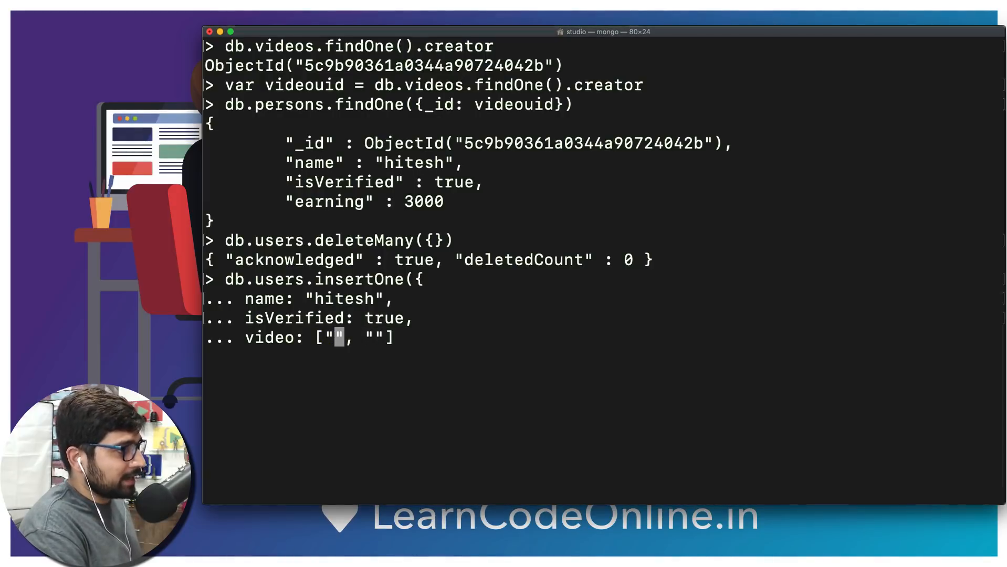
text(react)
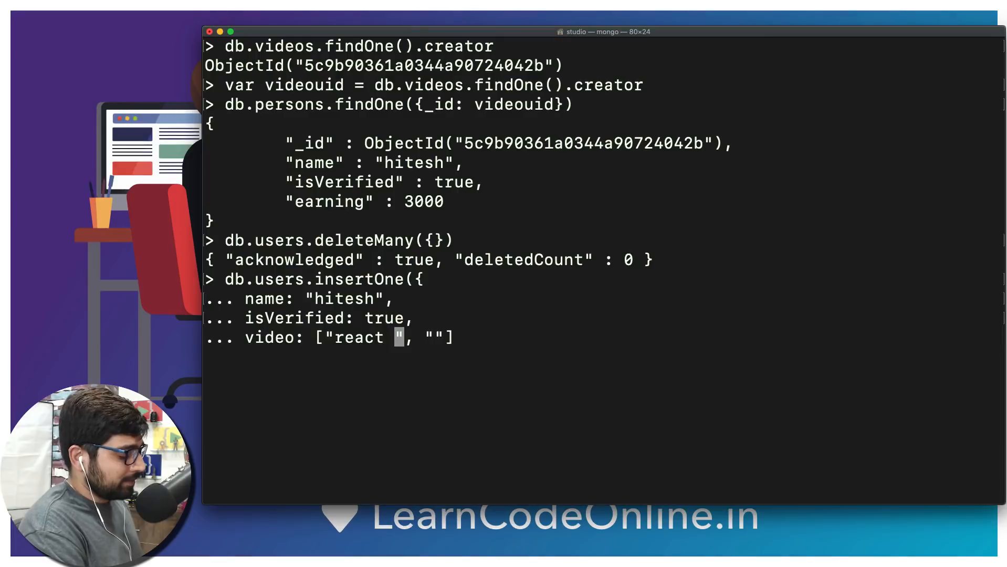
text(native)
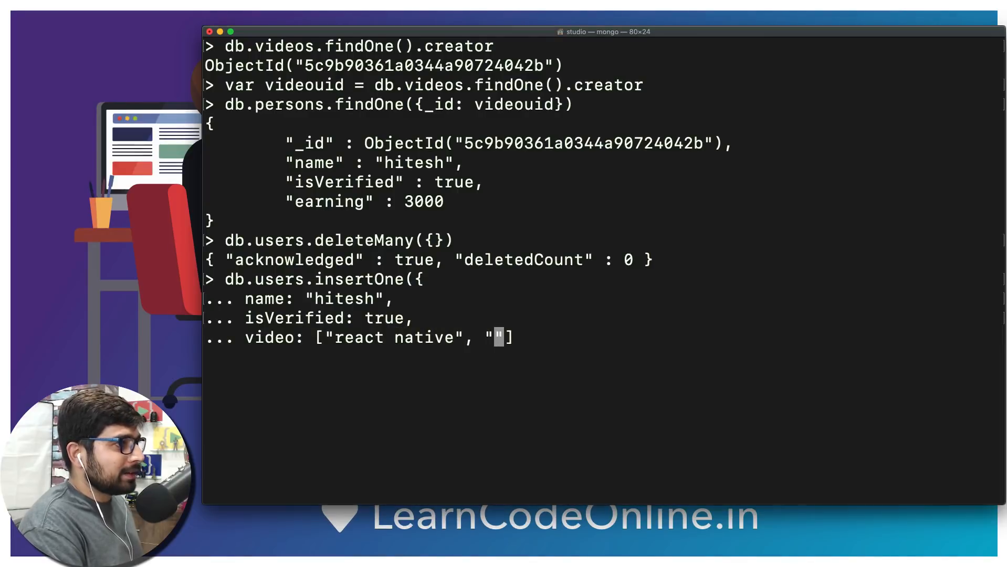
text(Android P)
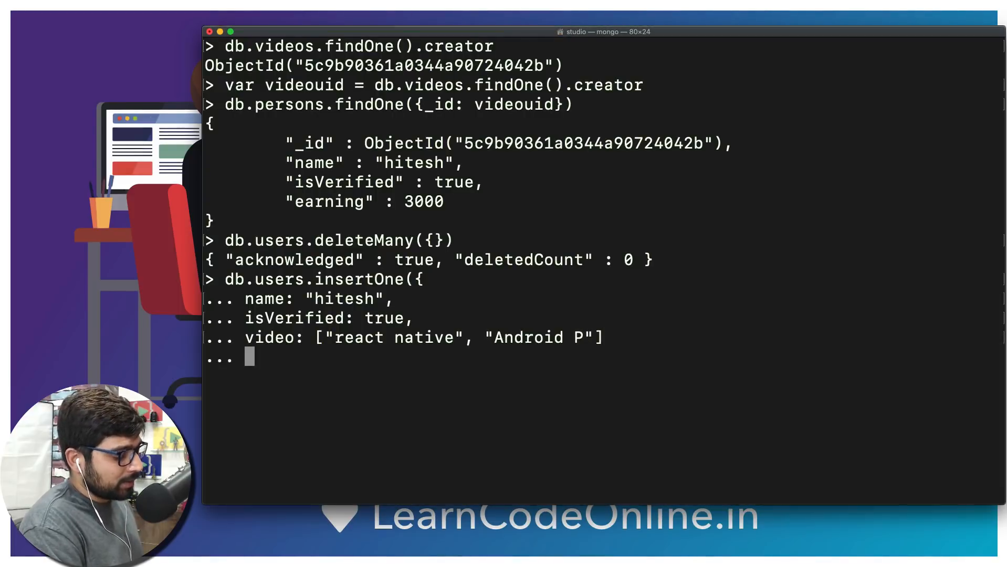
text(}))
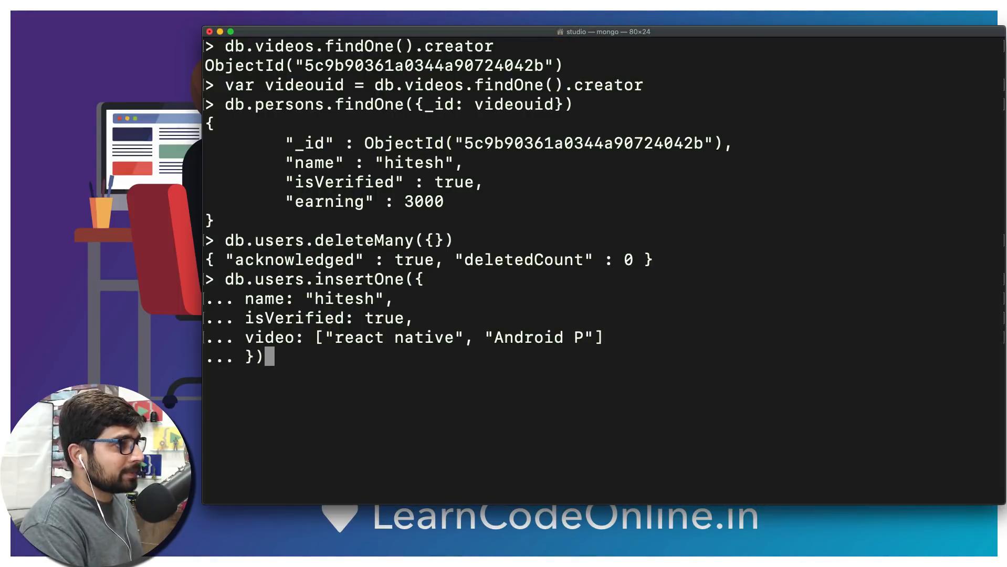
key(Return)
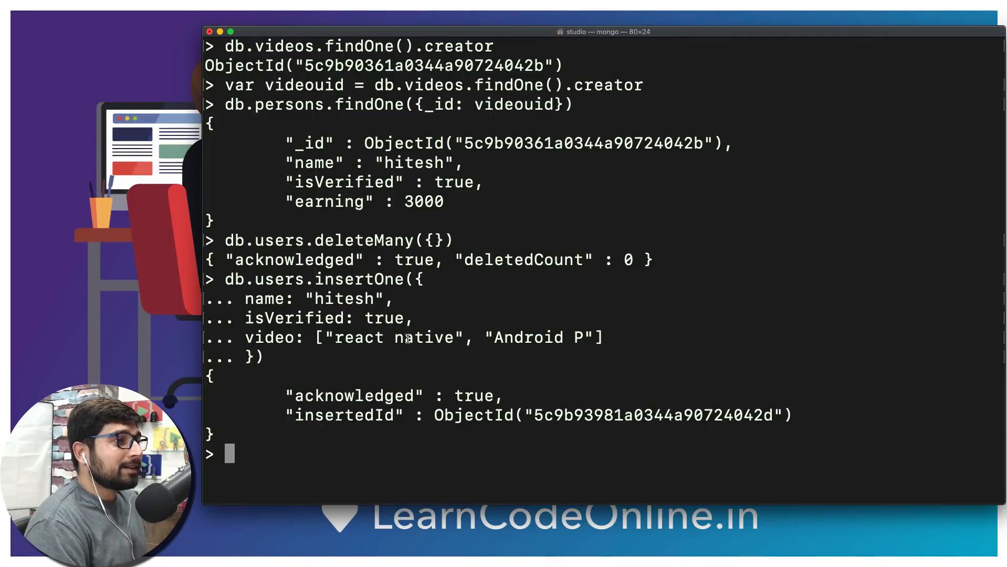
double_click(269, 241)
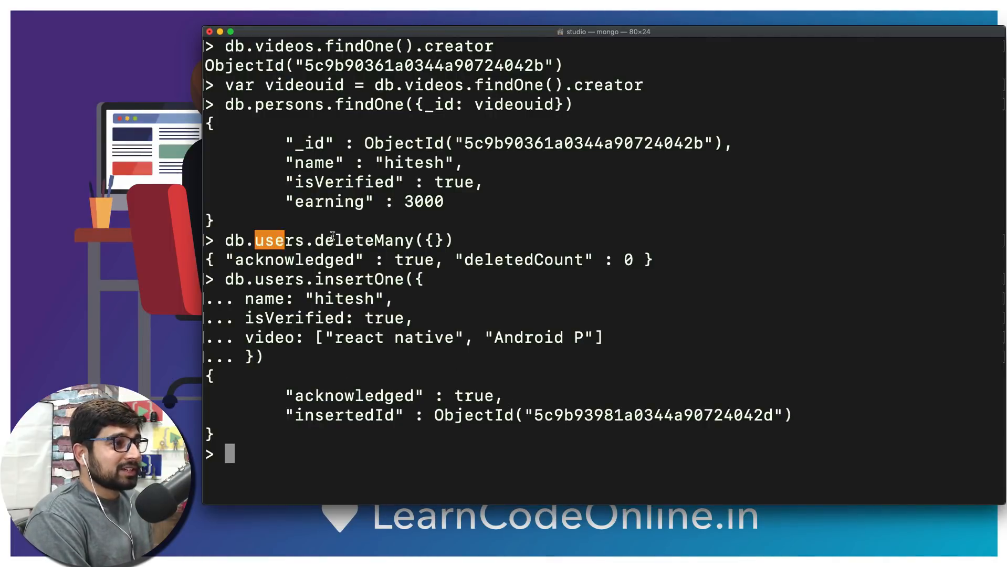